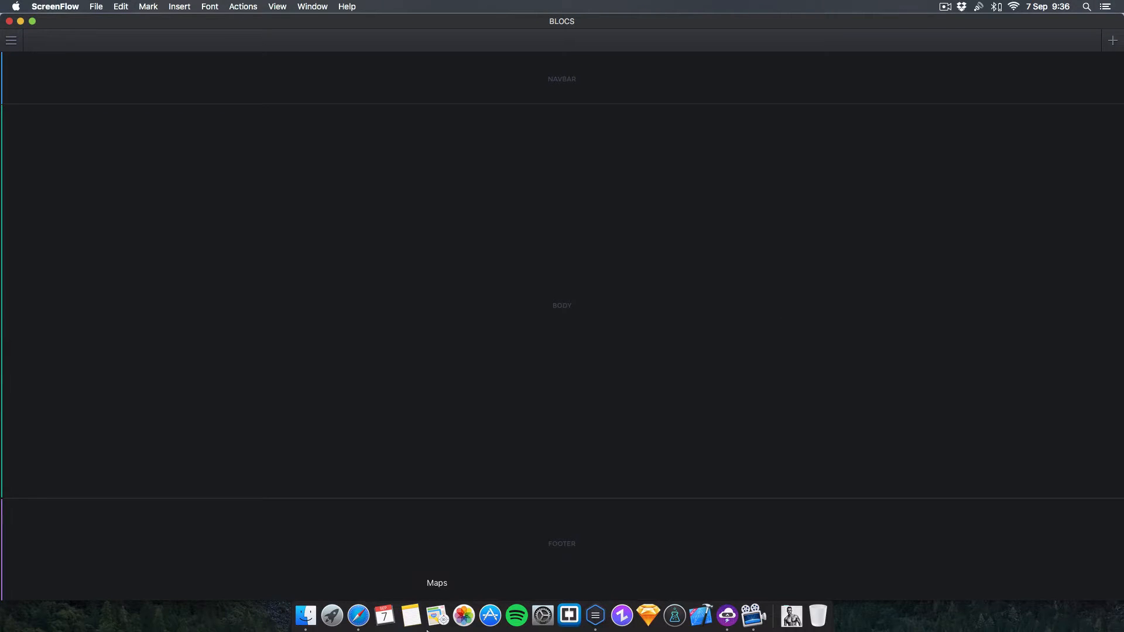
{"action": "mouse_move", "coordinate": [392, 590]}
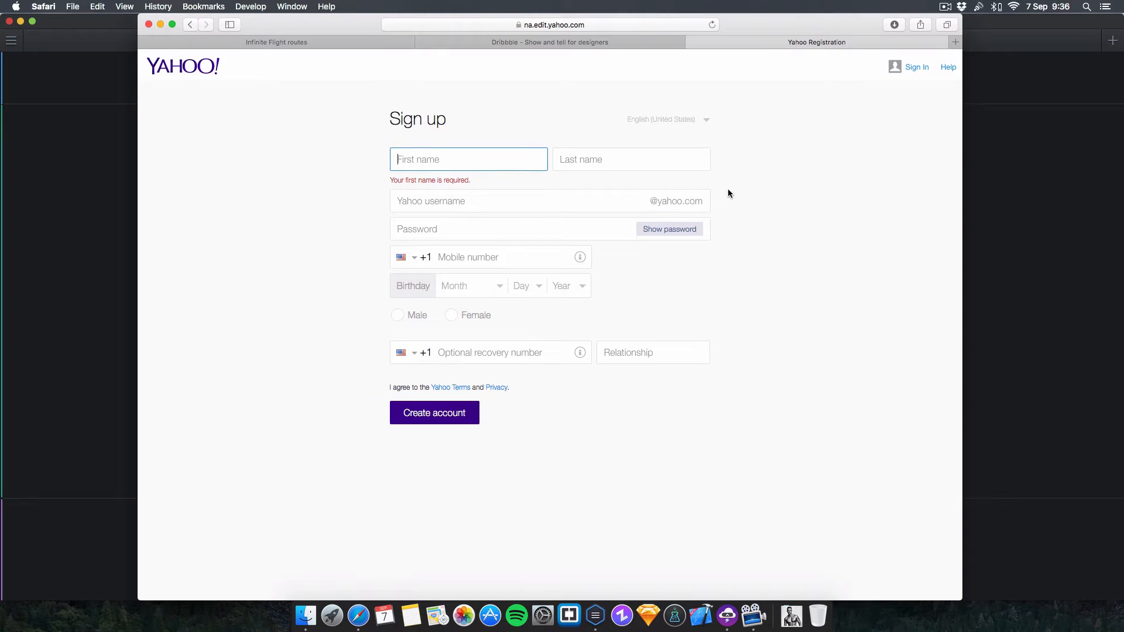
{"action": "mouse_move", "coordinate": [503, 182]}
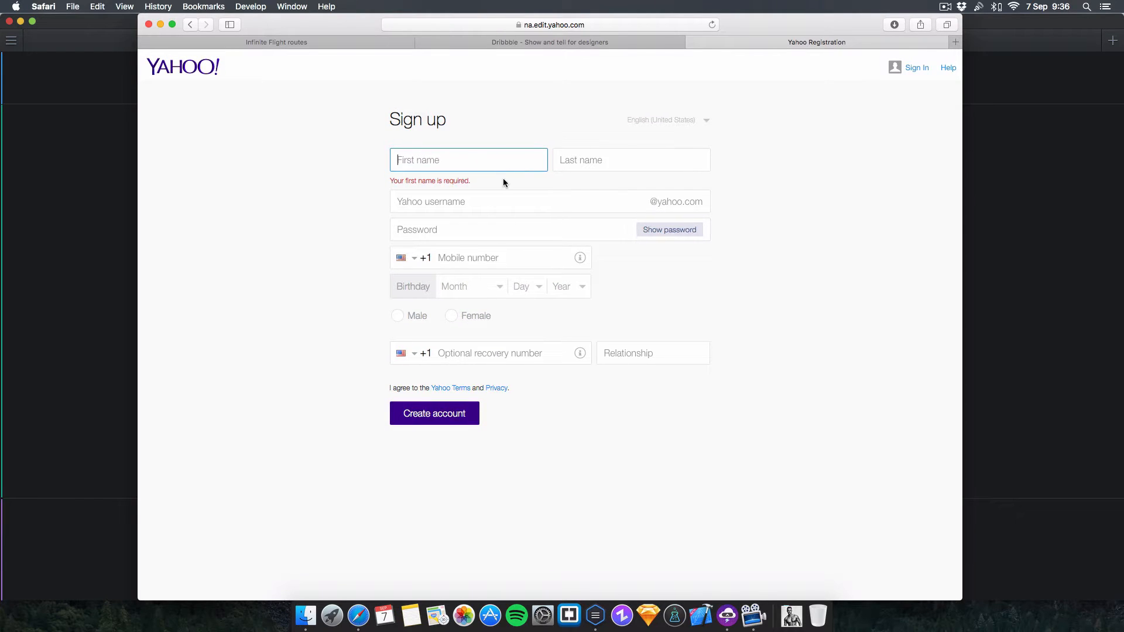
Step: Bring up Safari's Yahoo sign-up page and focus its First name and Last name fields
{"action": "left_click", "coordinate": [631, 160]}
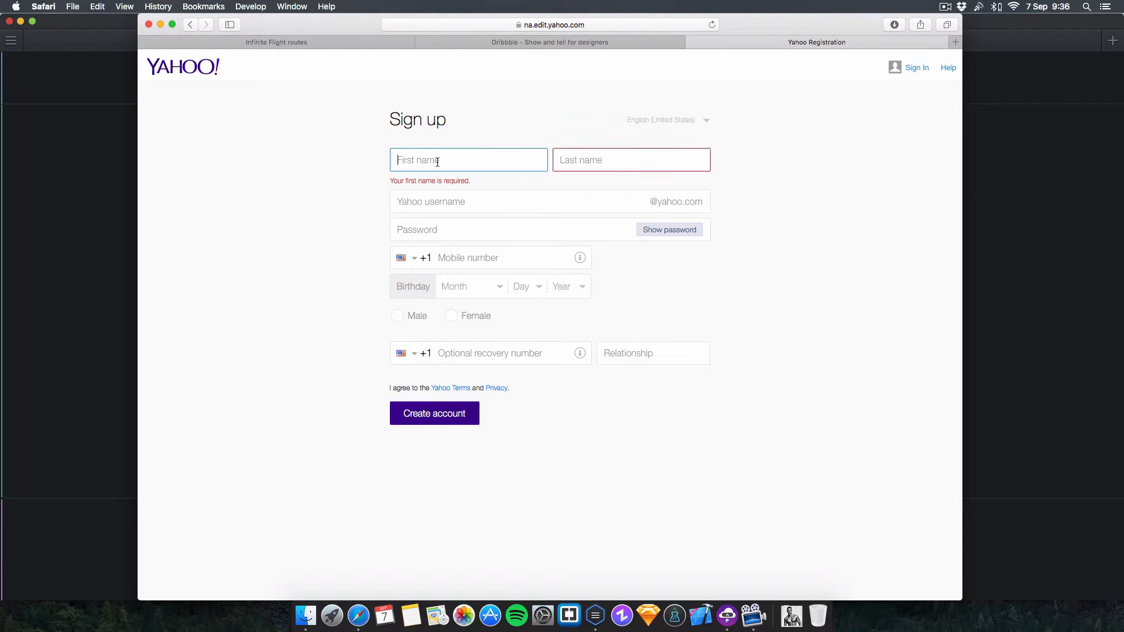
{"action": "left_click", "coordinate": [631, 160]}
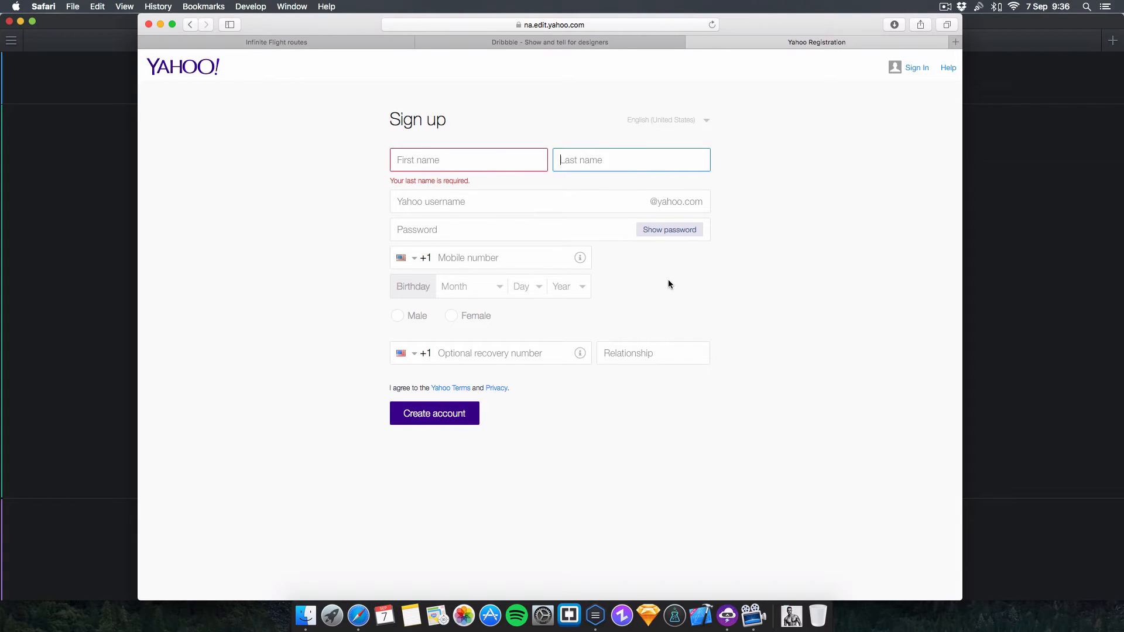
Step: Add a one-column bloc to the page body and drop a contact Form bric into it
{"action": "left_click", "coordinate": [569, 615]}
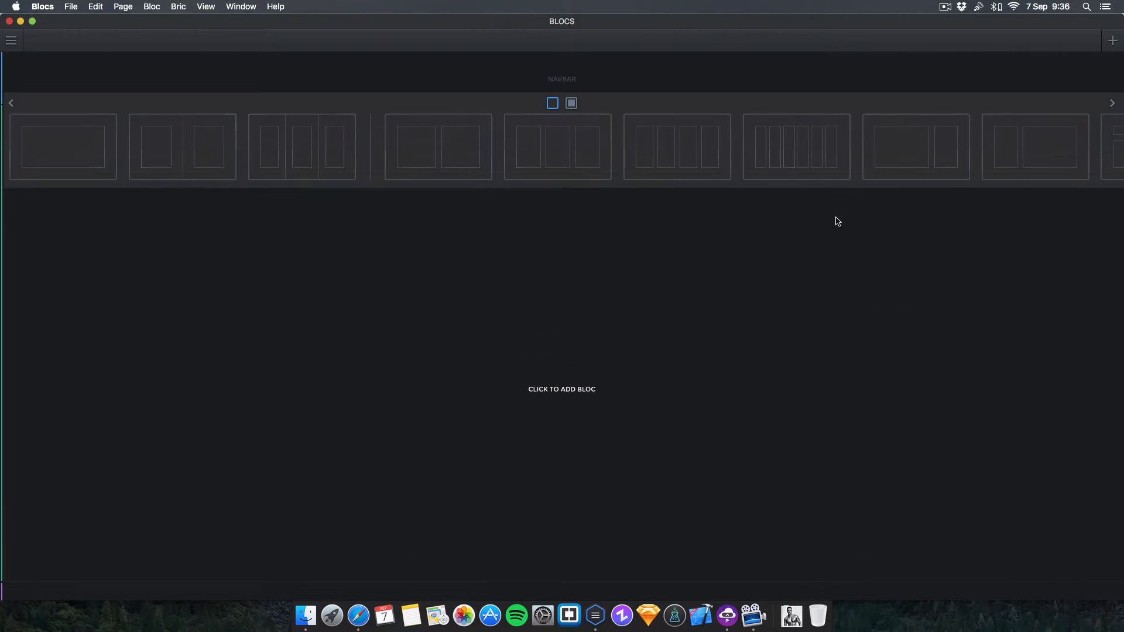
{"action": "left_click", "coordinate": [558, 147]}
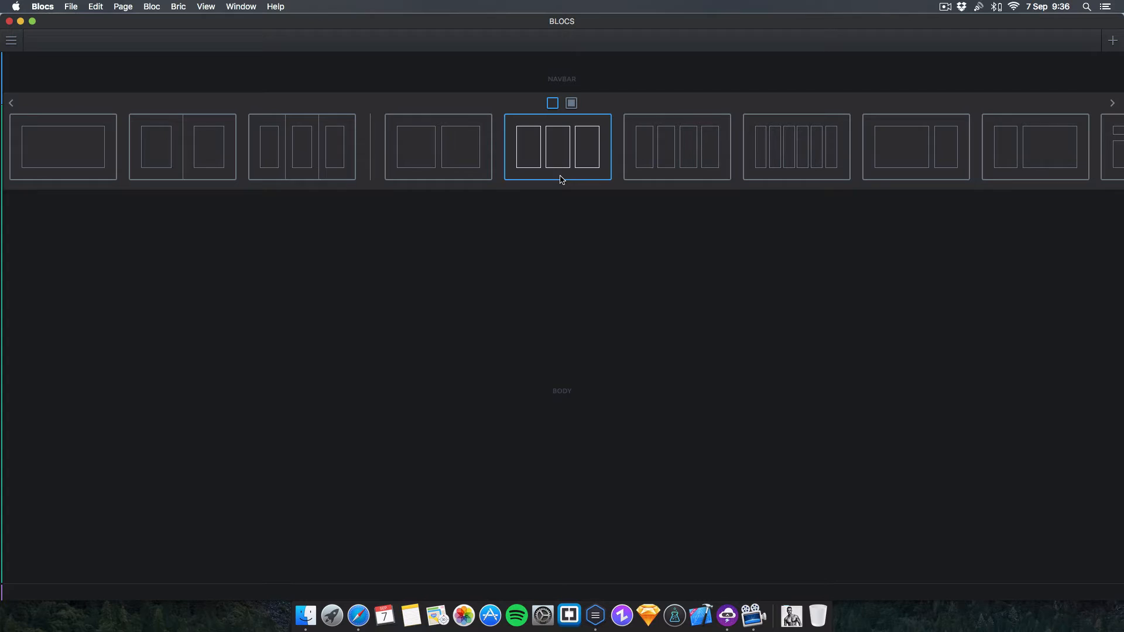
{"action": "left_click", "coordinate": [62, 147]}
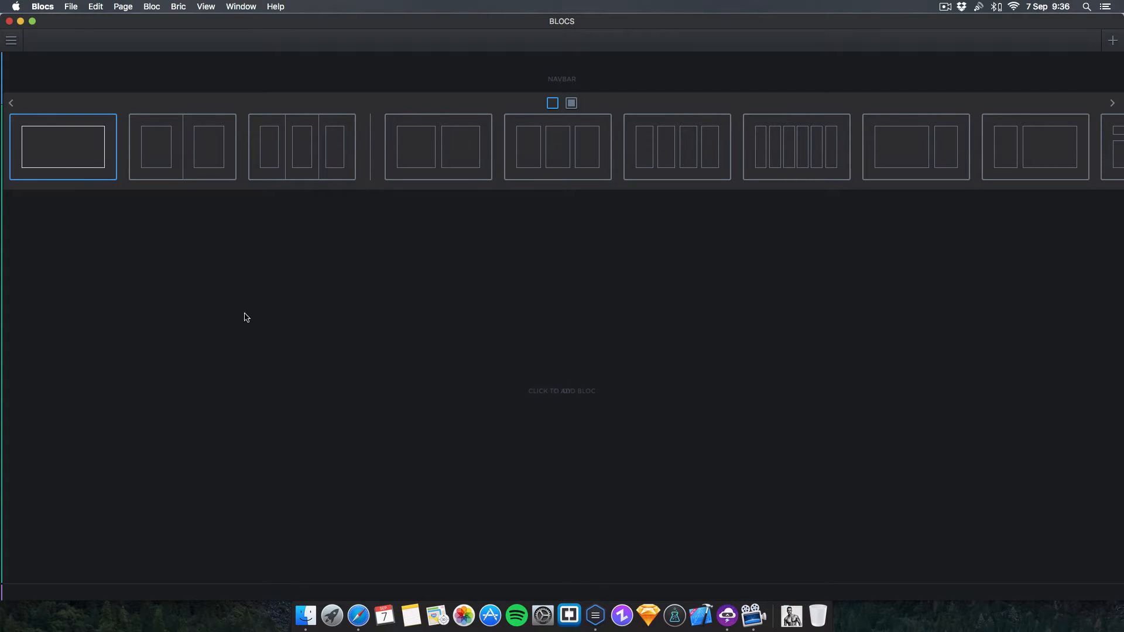
{"action": "left_click", "coordinate": [63, 147]}
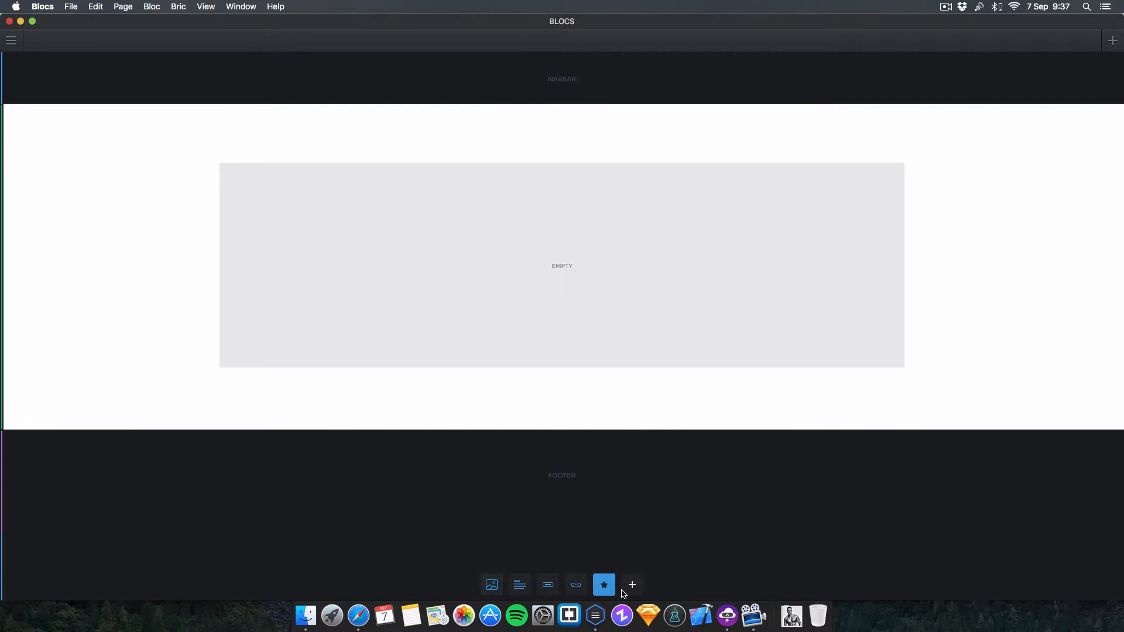
{"action": "left_click", "coordinate": [631, 585]}
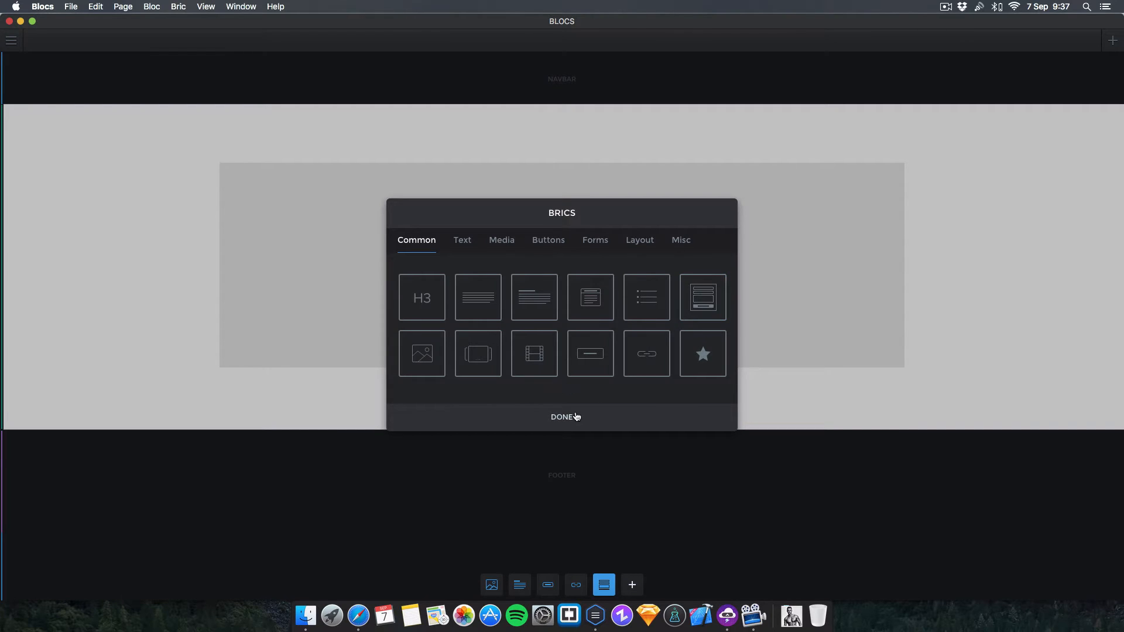
{"action": "left_click", "coordinate": [561, 417]}
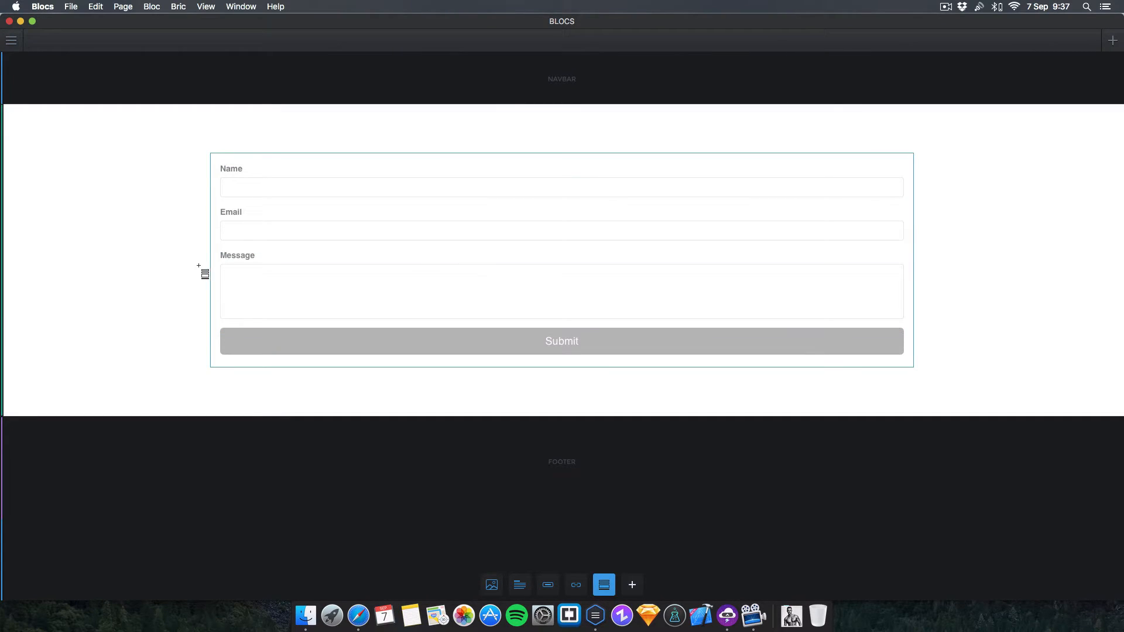
{"action": "mouse_move", "coordinate": [574, 583]}
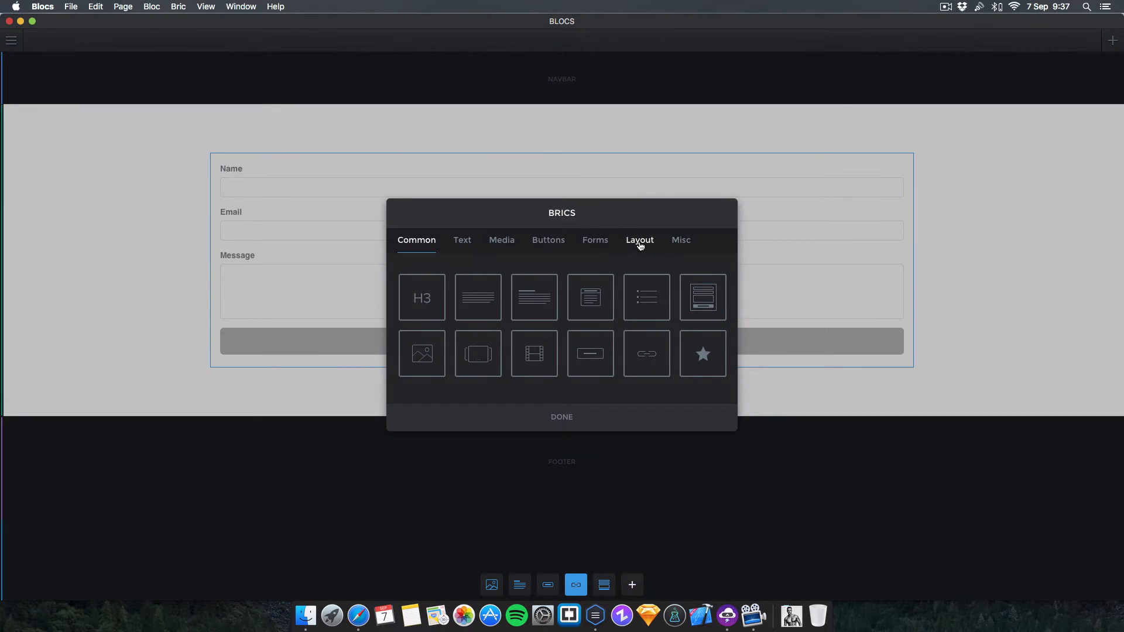
Step: Drag the three-column row from the Layout brics onto the top of the form
{"action": "left_click", "coordinate": [639, 239]}
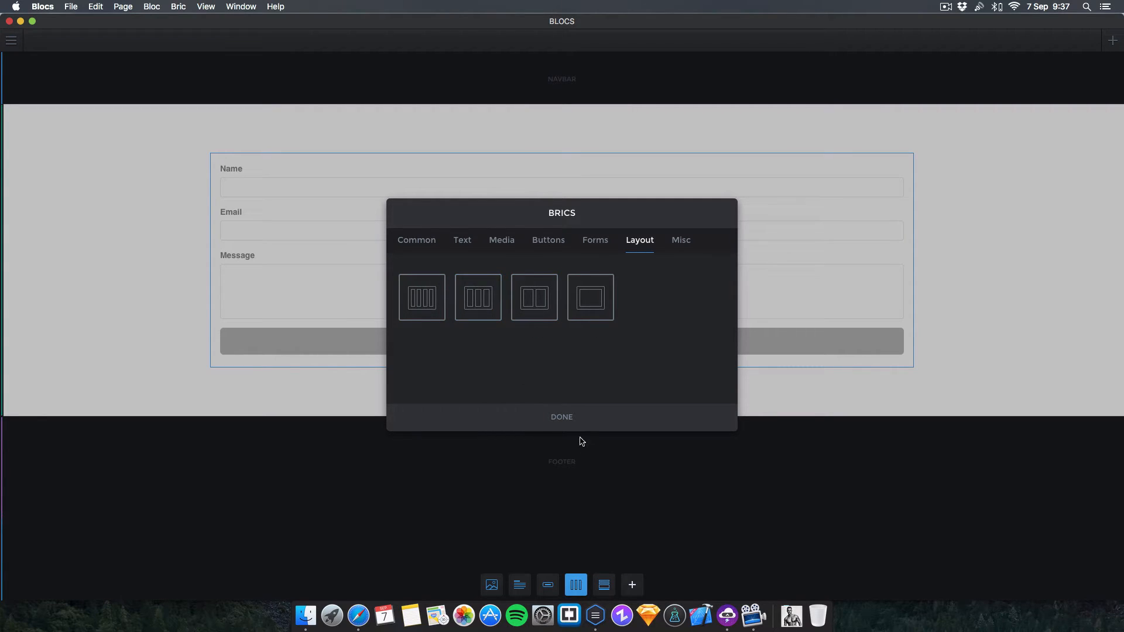
{"action": "left_click", "coordinate": [561, 416]}
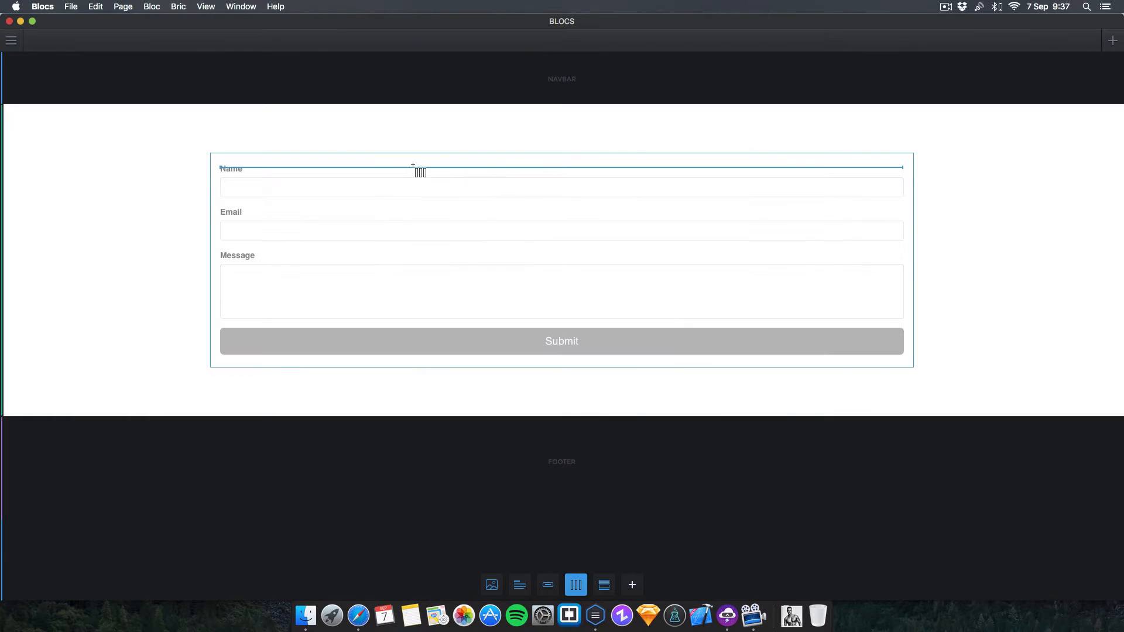
{"action": "left_click", "coordinate": [604, 585]}
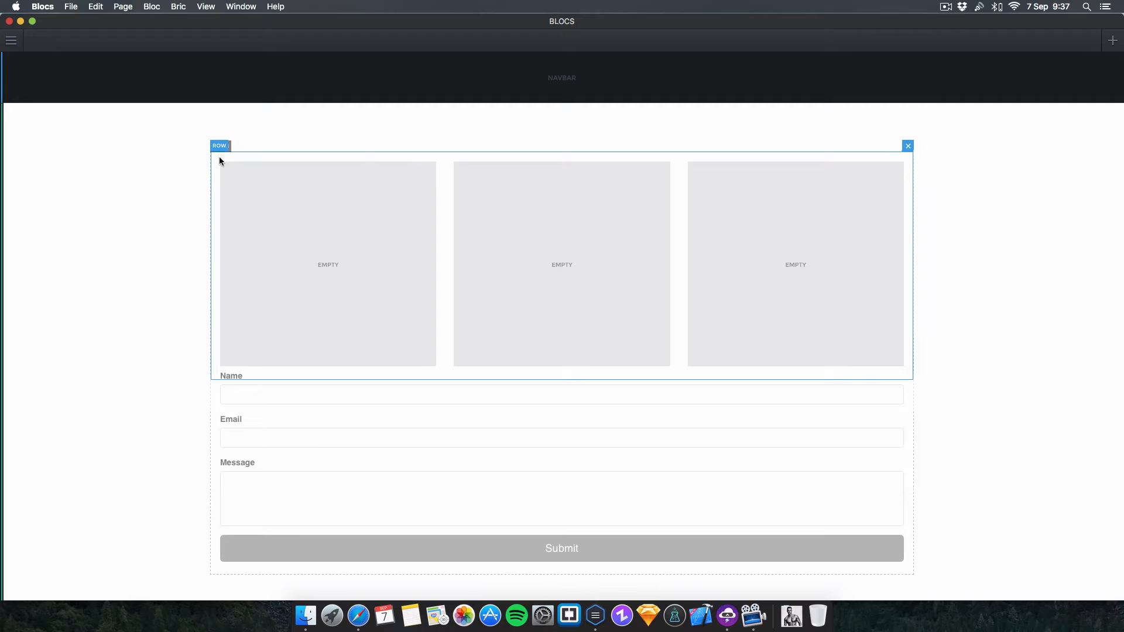
Step: Delete the form's Name, Email and Message fields, leaving three empty columns above Submit
{"action": "left_click", "coordinate": [221, 146]}
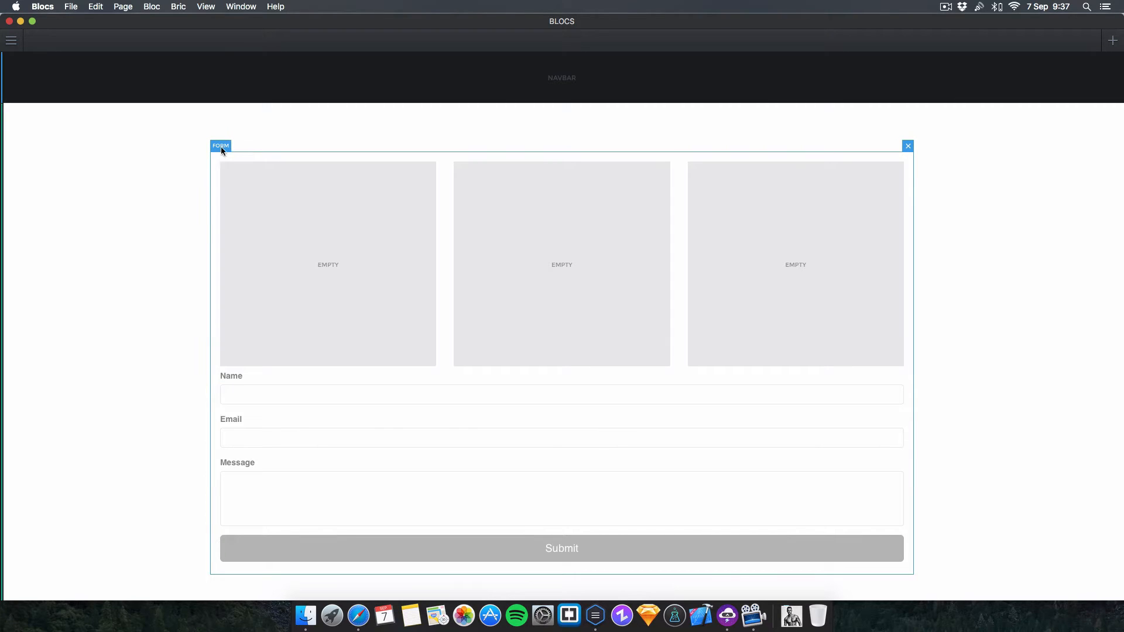
{"action": "left_click", "coordinate": [221, 145]}
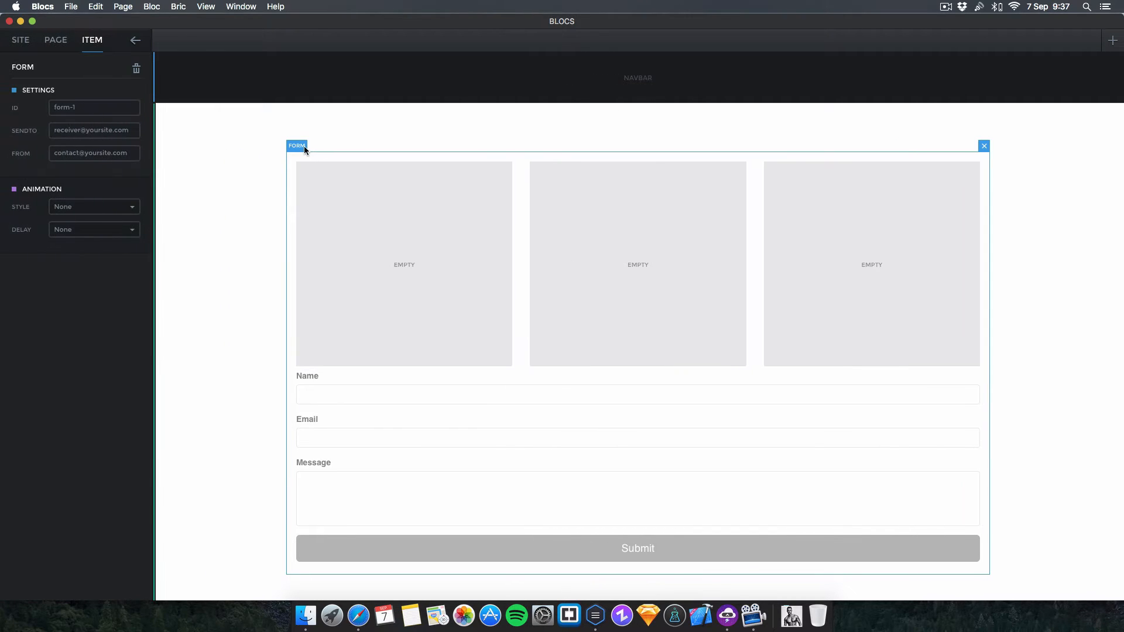
{"action": "mouse_move", "coordinate": [843, 392]}
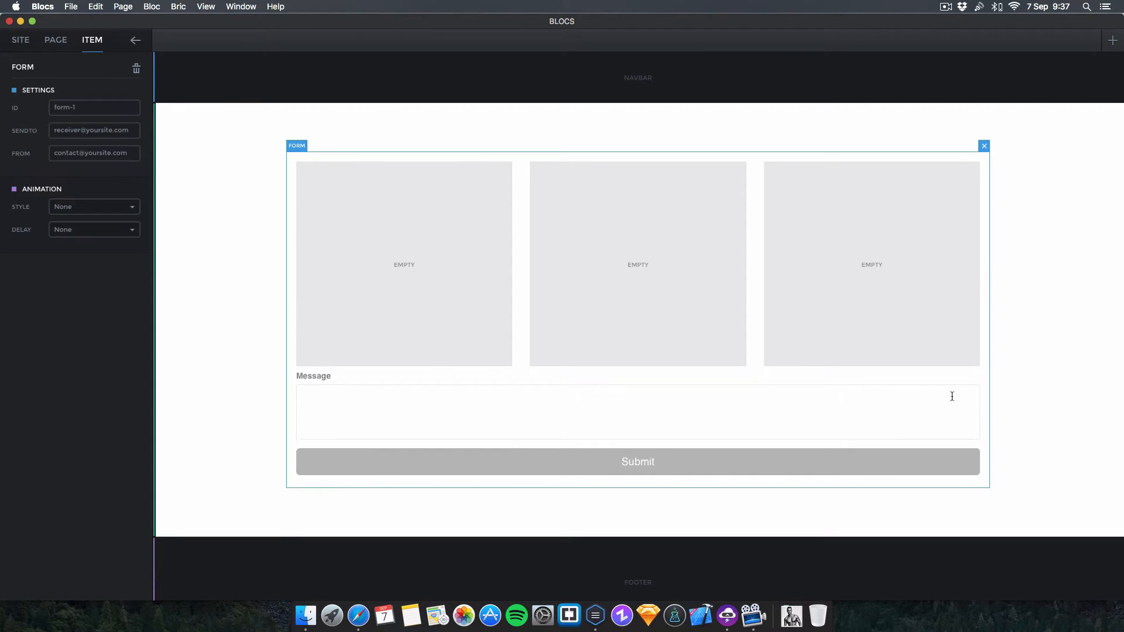
{"action": "left_click", "coordinate": [638, 461]}
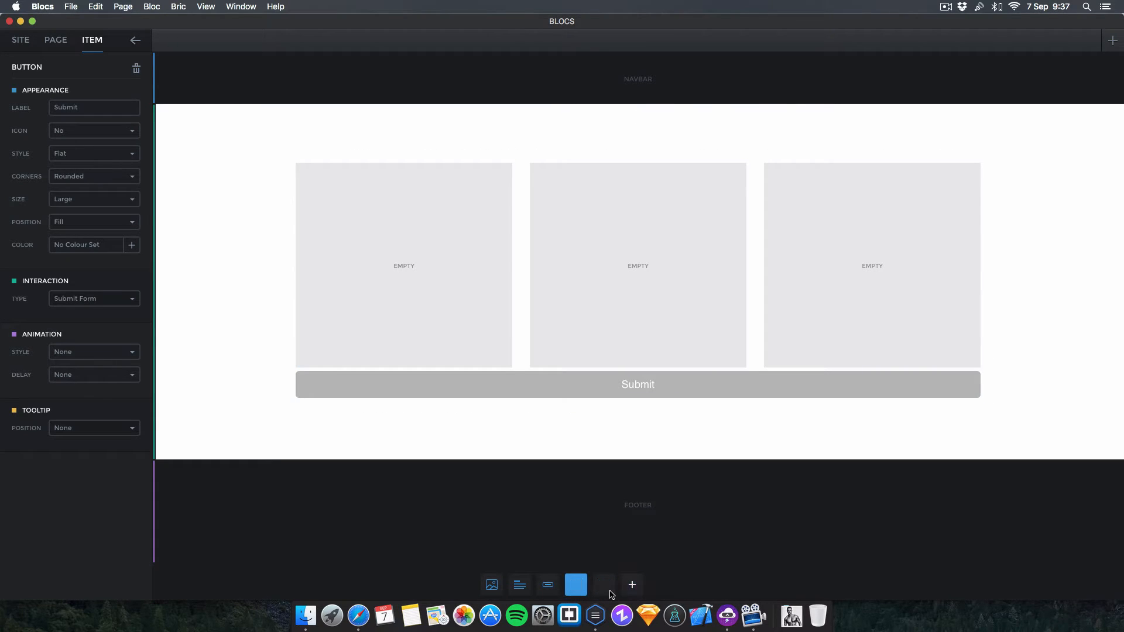
Step: Put Text Fields in the first two columns and a Button in the third; remove old Submit
{"action": "left_click", "coordinate": [632, 585]}
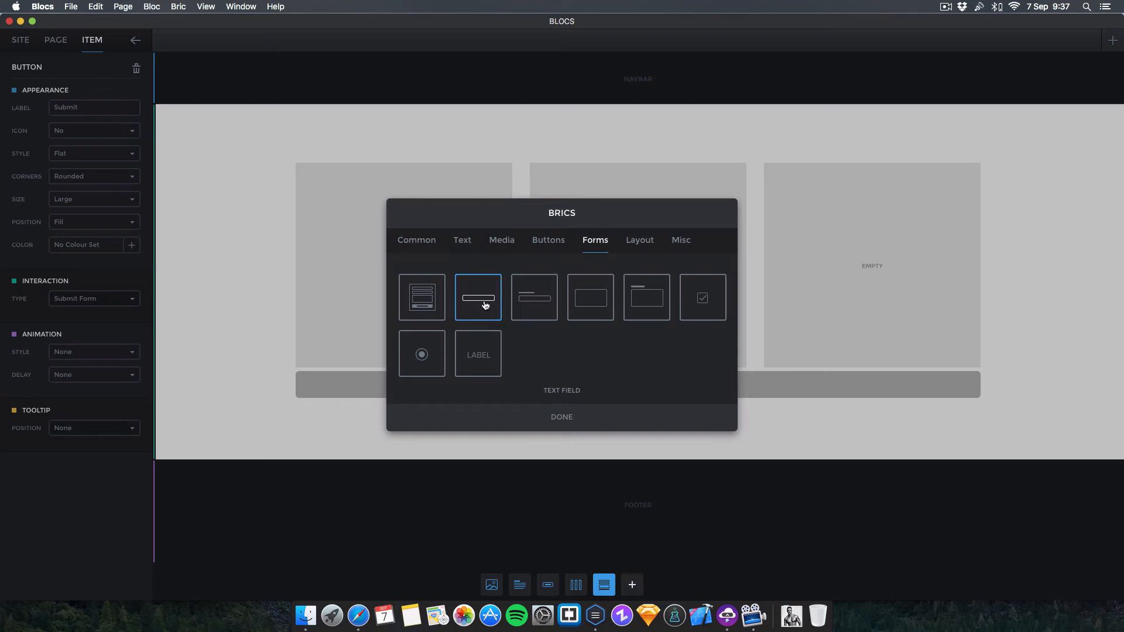
{"action": "mouse_move", "coordinate": [542, 348]}
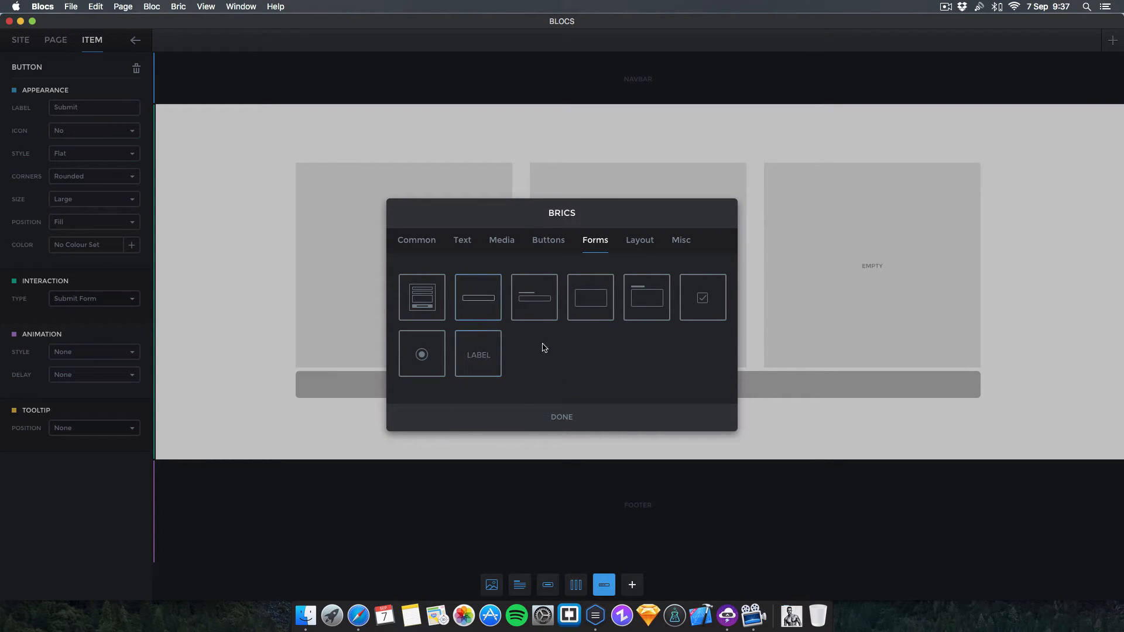
{"action": "mouse_move", "coordinate": [488, 382]}
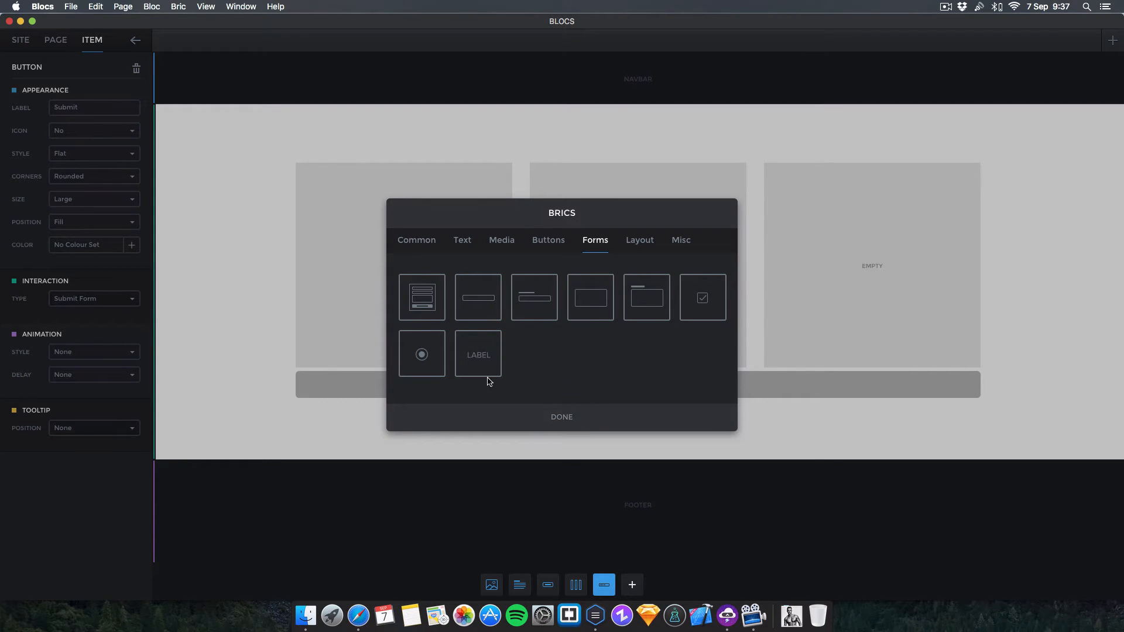
{"action": "left_click", "coordinate": [562, 416]}
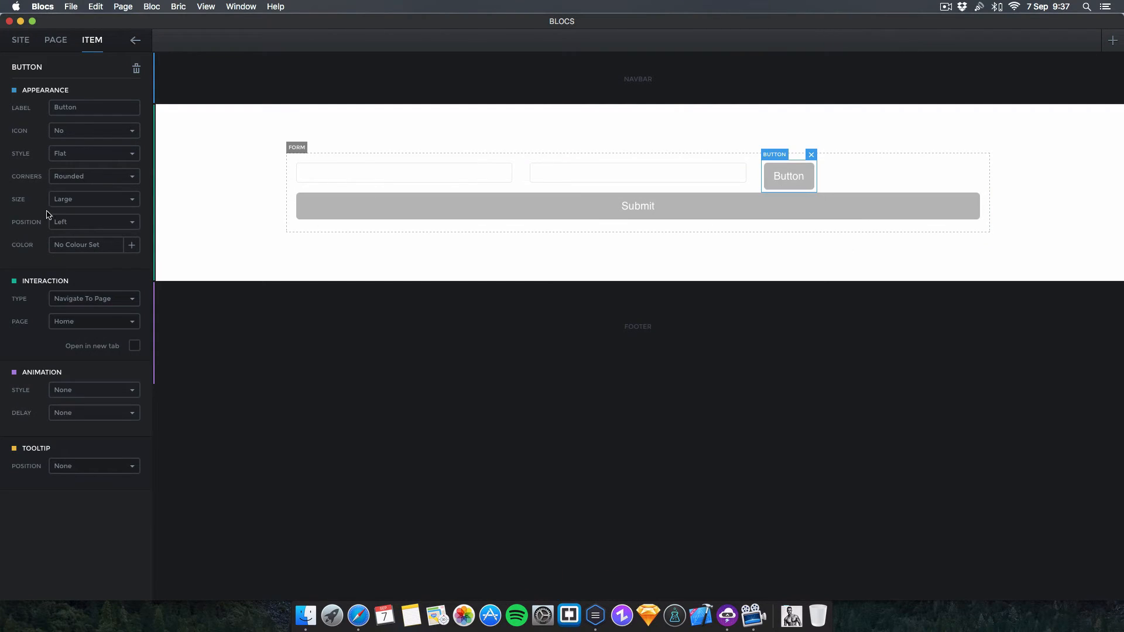
{"action": "left_click", "coordinate": [93, 298]}
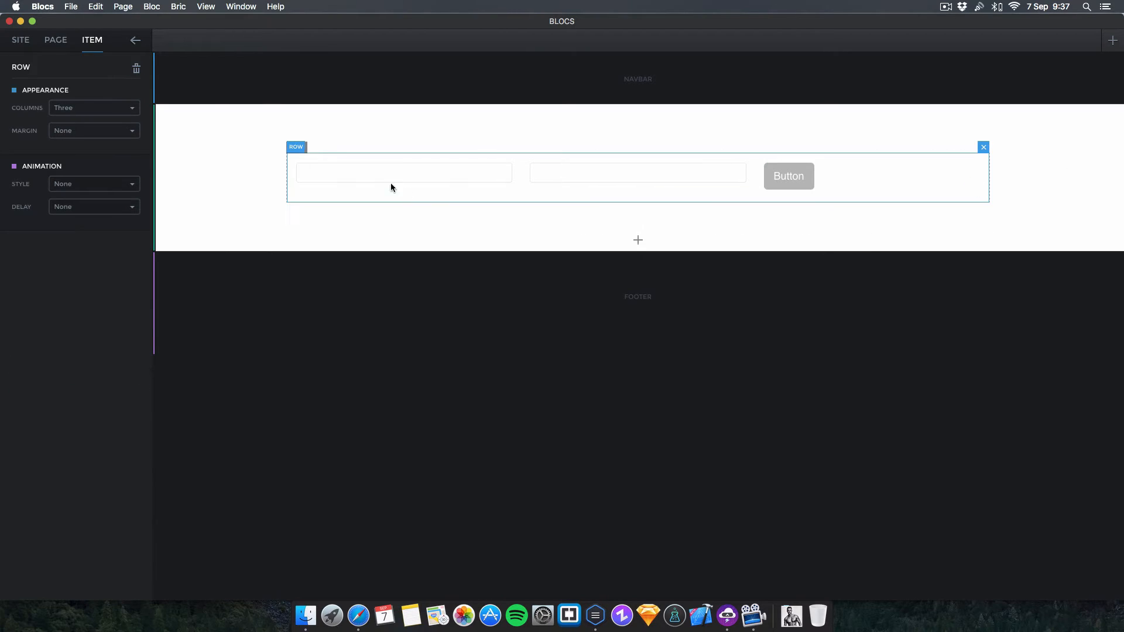
Step: Give the third-column button a smaller size so it fills its column
{"action": "left_click", "coordinate": [788, 176]}
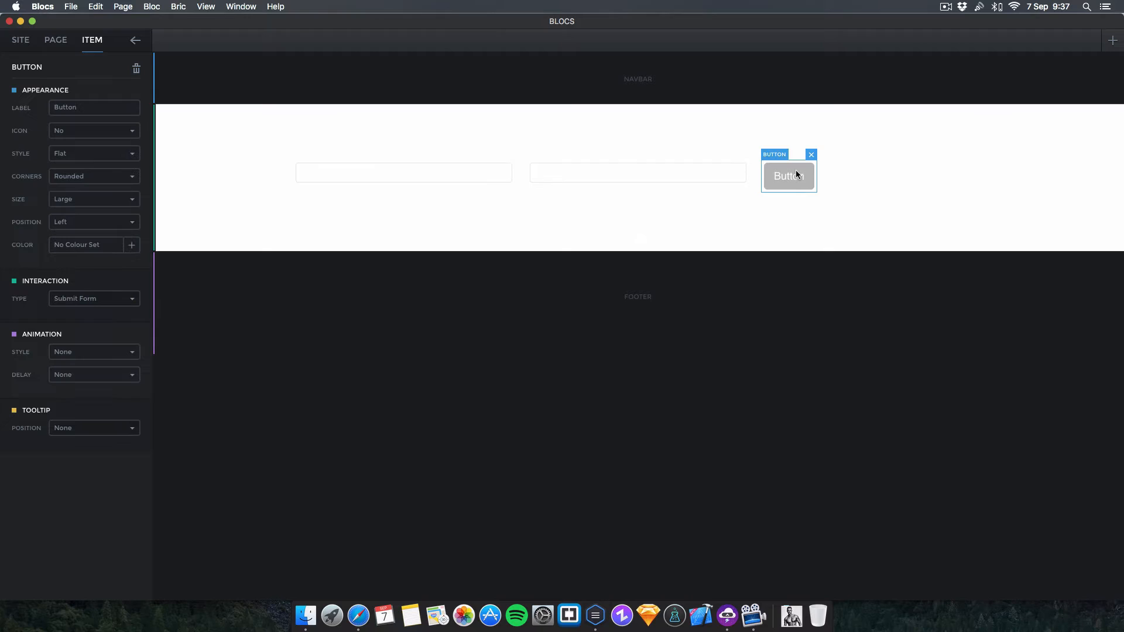
{"action": "left_click", "coordinate": [93, 198]}
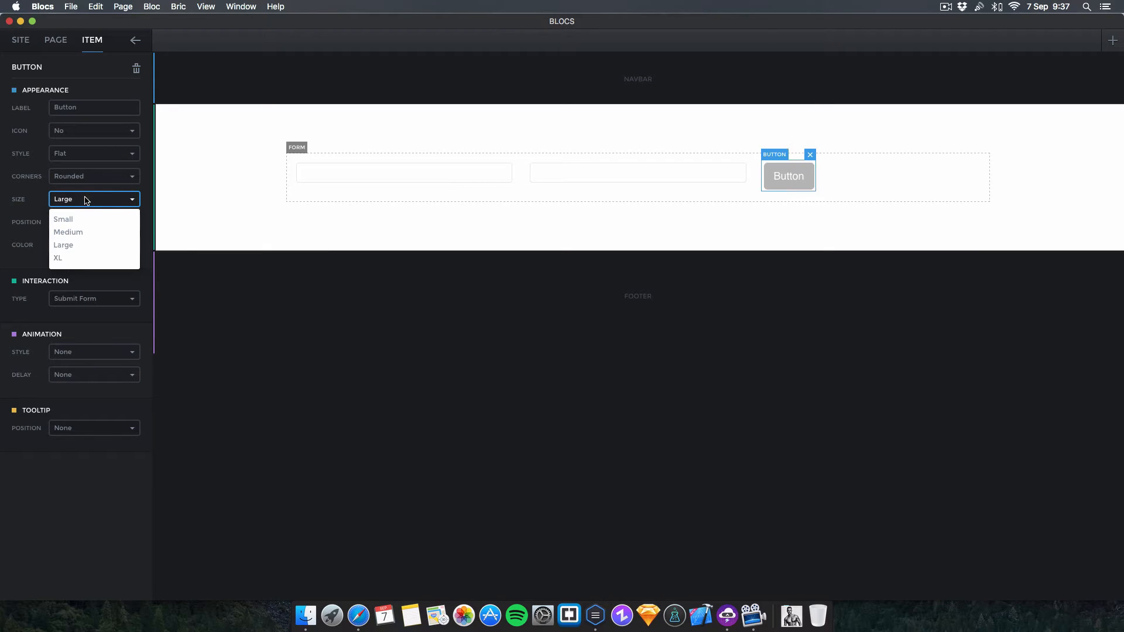
{"action": "left_click", "coordinate": [93, 221]}
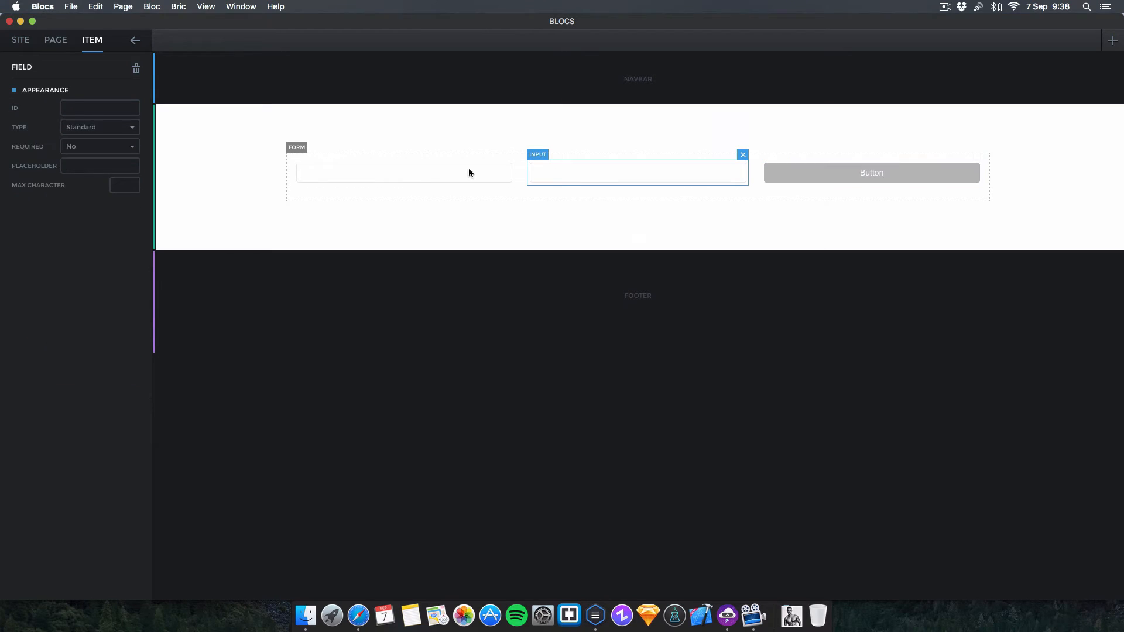
Step: Set the field placeholders to 'Name' and 'Email' and make the second an email-type input
{"action": "left_click", "coordinate": [100, 108]}
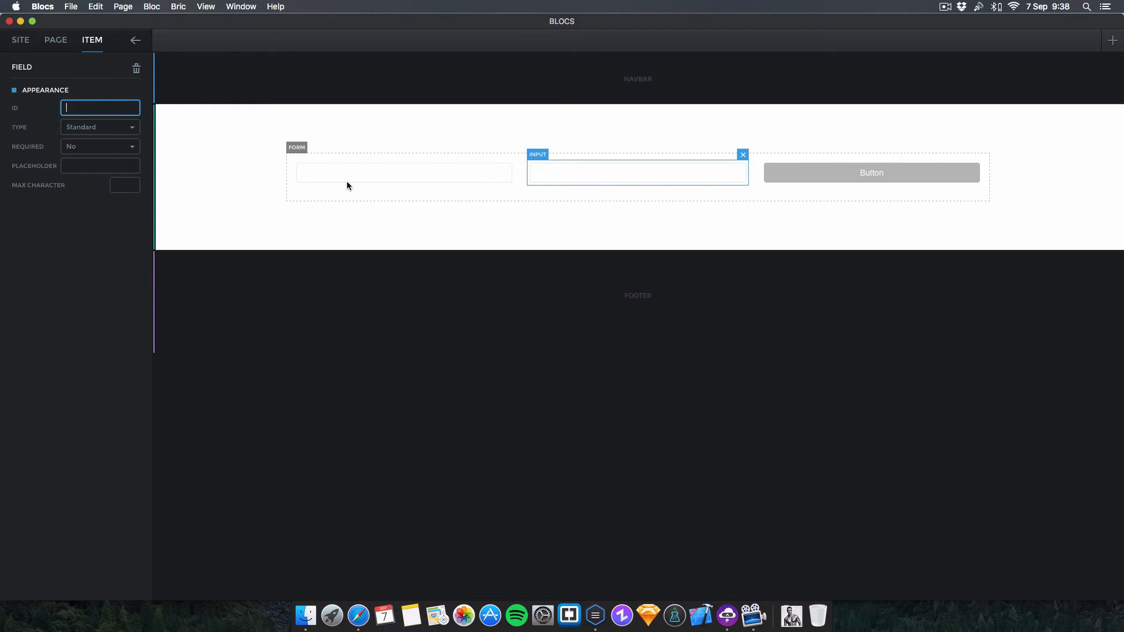
{"action": "left_click", "coordinate": [403, 172]}
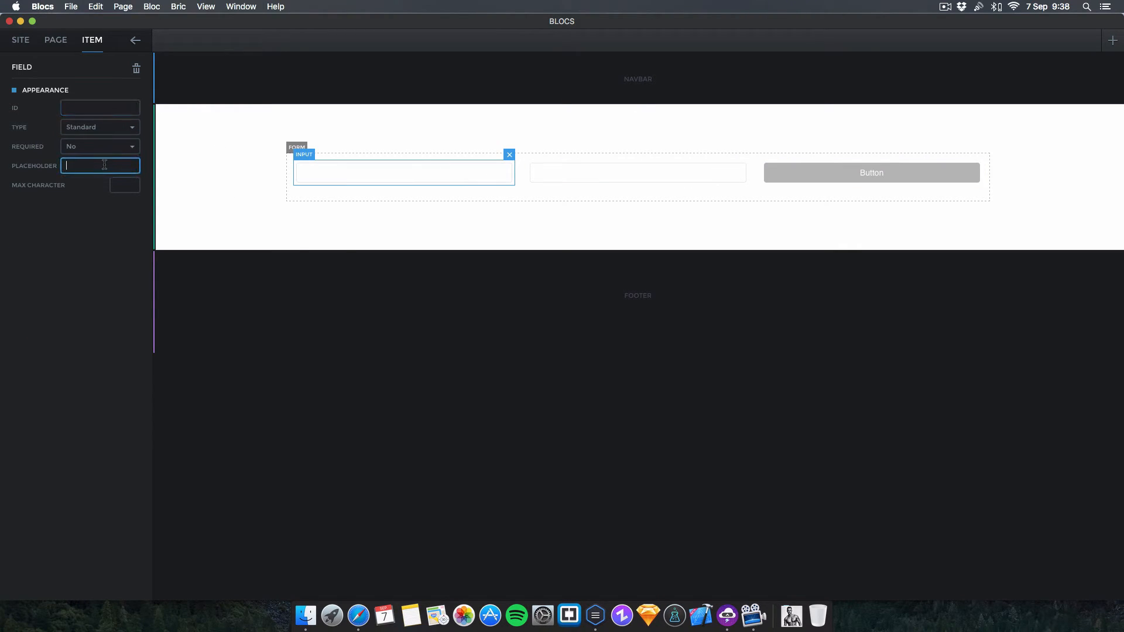
{"action": "type", "text": "Name"}
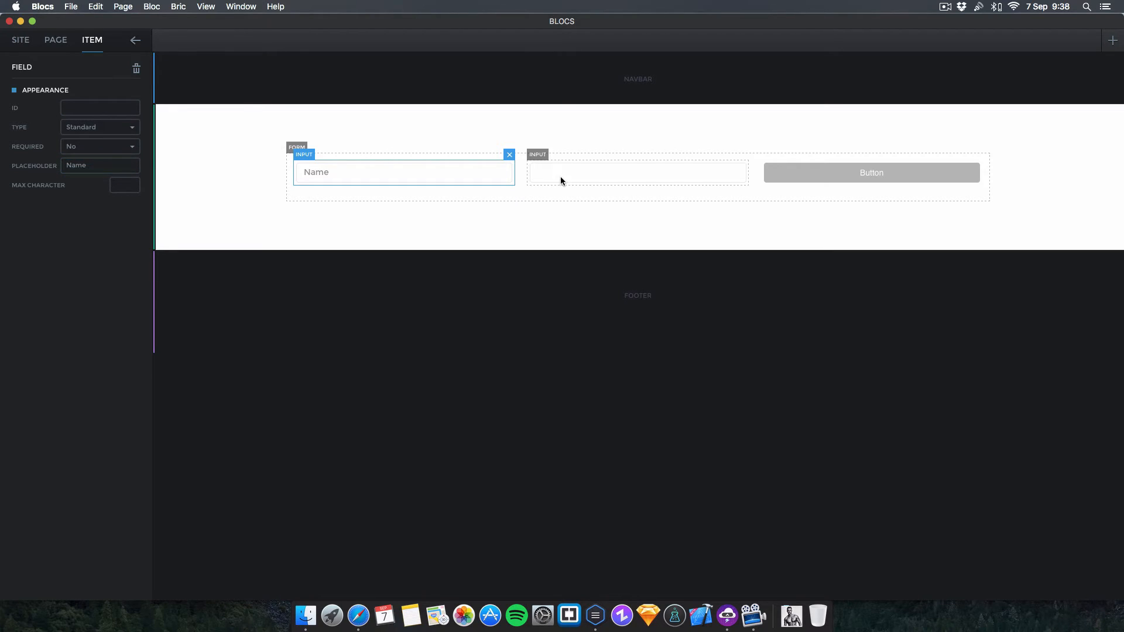
{"action": "left_click", "coordinate": [637, 172]}
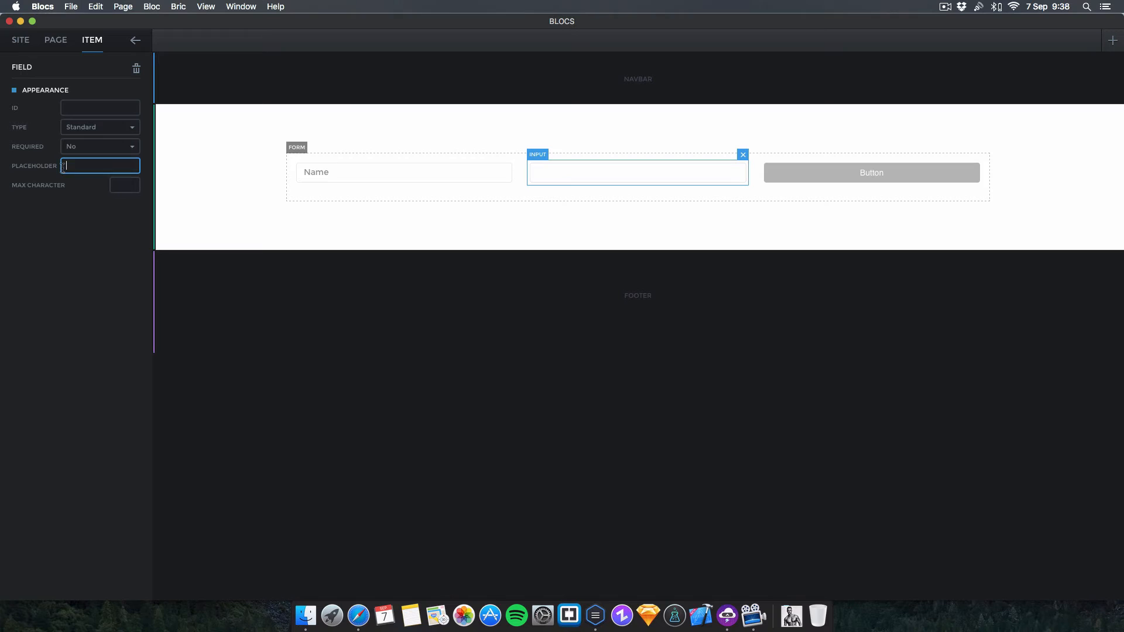
{"action": "type", "text": "Email"}
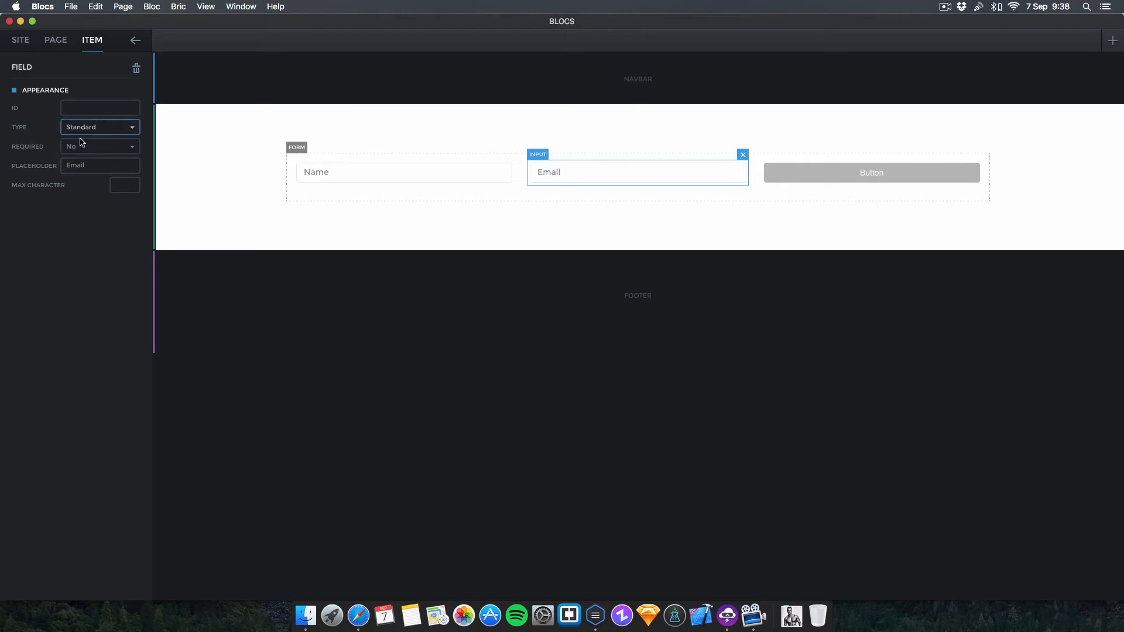
{"action": "left_click", "coordinate": [100, 127]}
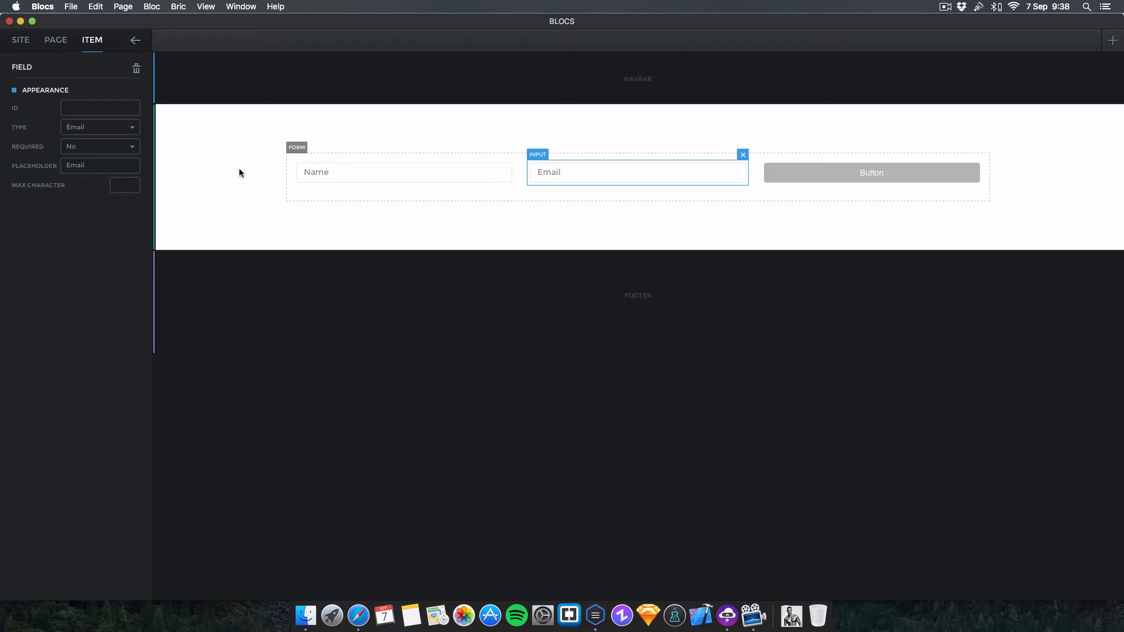
{"action": "left_click", "coordinate": [872, 172]}
{"action": "type", "text": "S"}
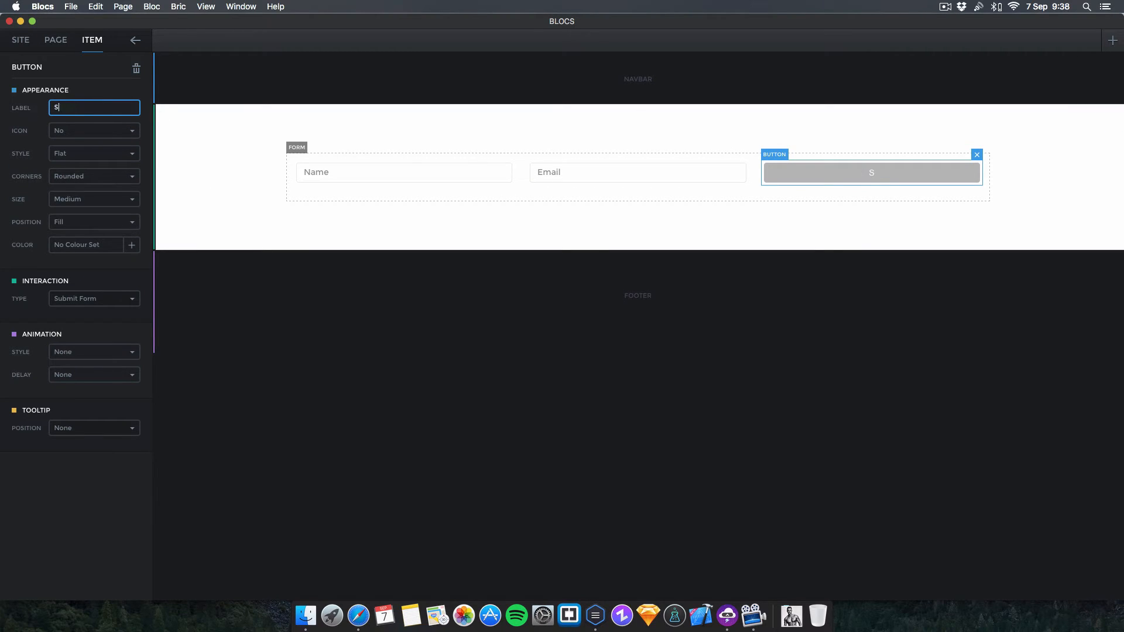
Step: Label the button 'Submit', give the bloc a #47454B background, and preview the page
{"action": "type", "text": "ubmit"}
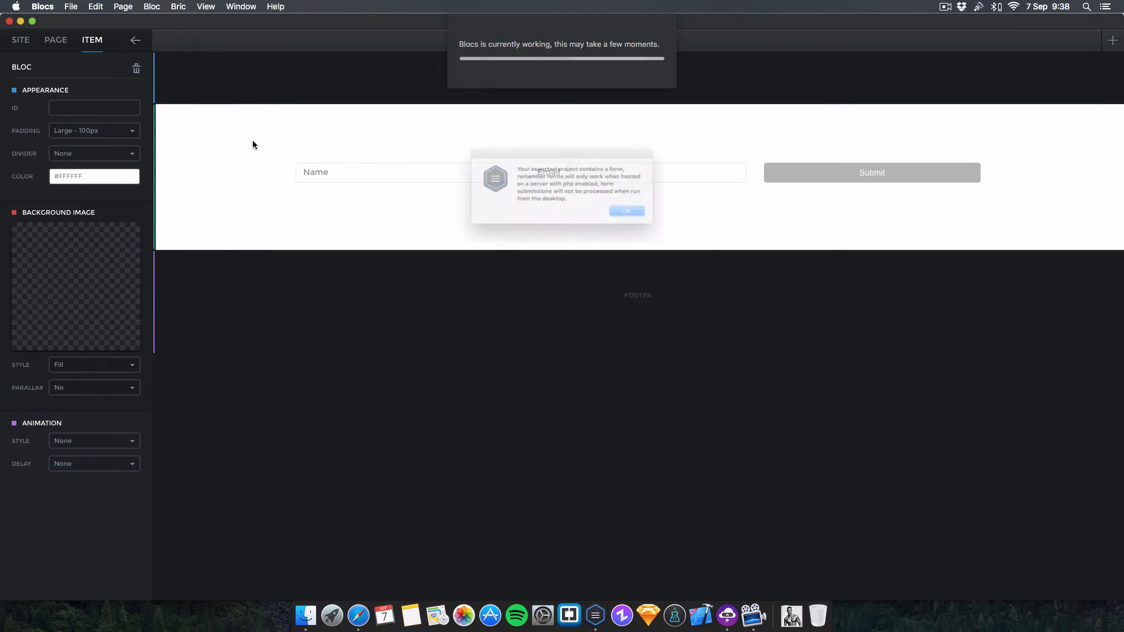
{"action": "left_click", "coordinate": [625, 210]}
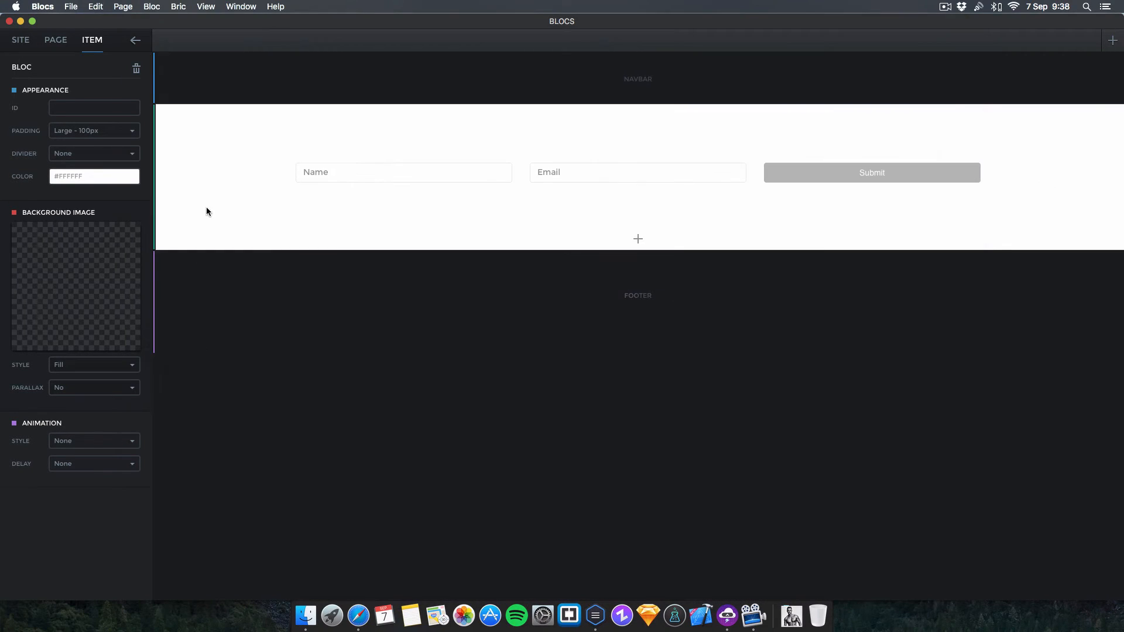
{"action": "left_click", "coordinate": [94, 176]}
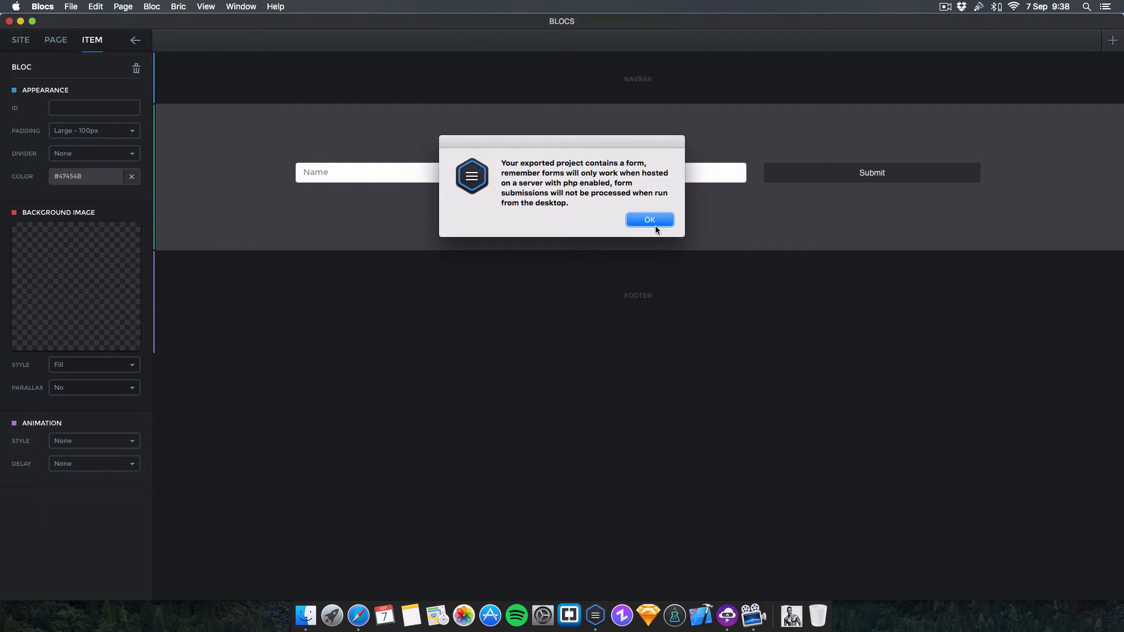
{"action": "left_click", "coordinate": [649, 219]}
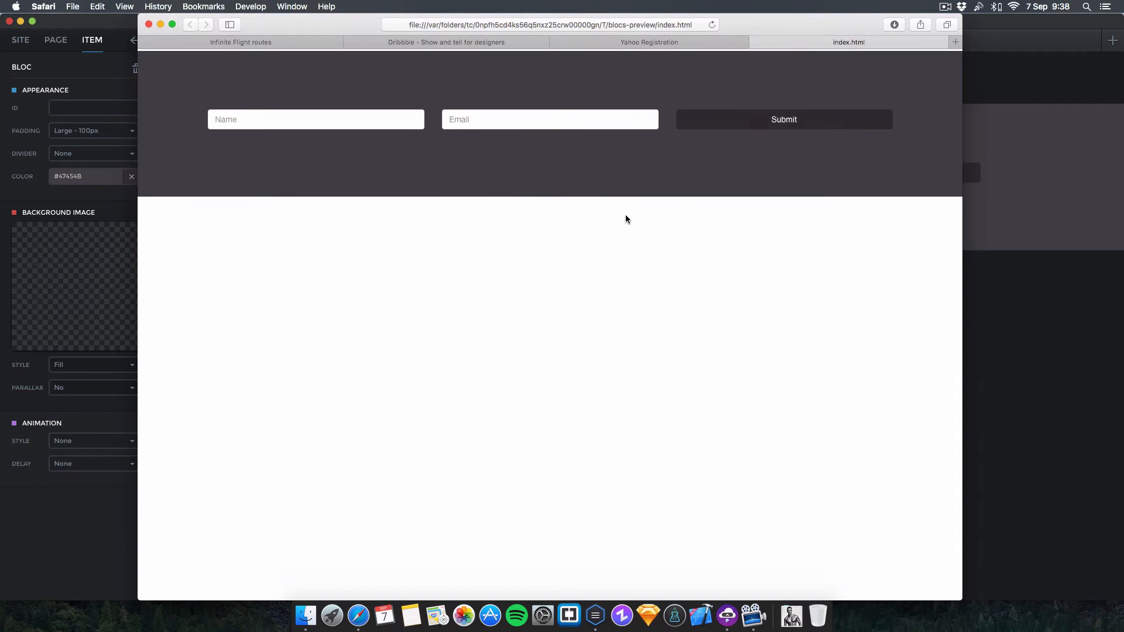
Step: In the preview, click the Email and Name fields, submit the form, and dismiss the sent confirmation
{"action": "left_click", "coordinate": [550, 118]}
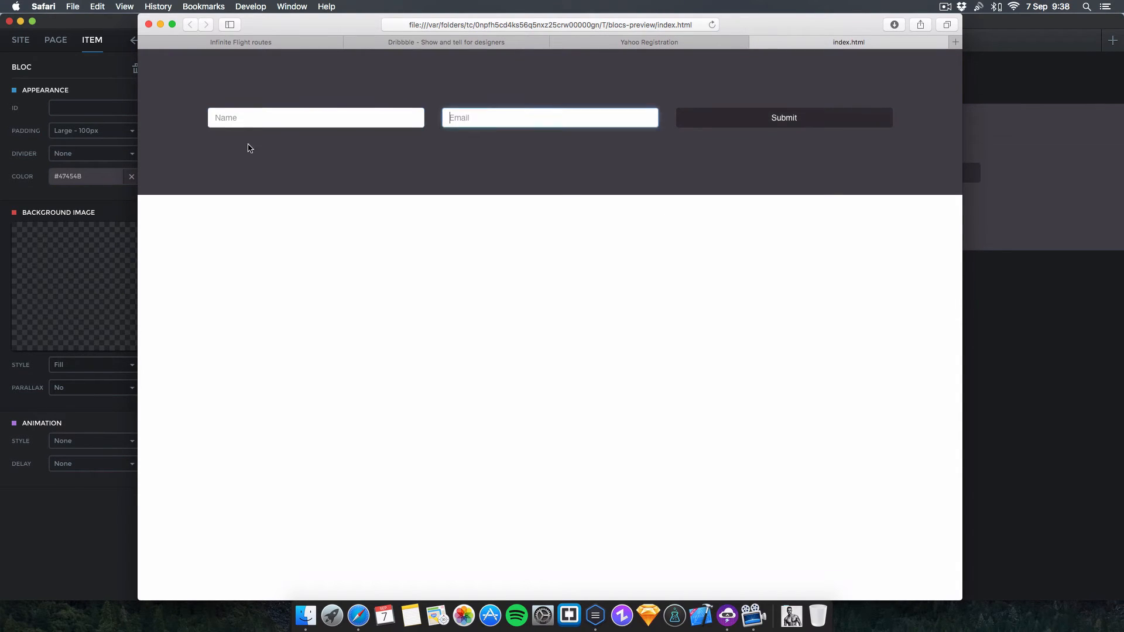
{"action": "left_click", "coordinate": [316, 117]}
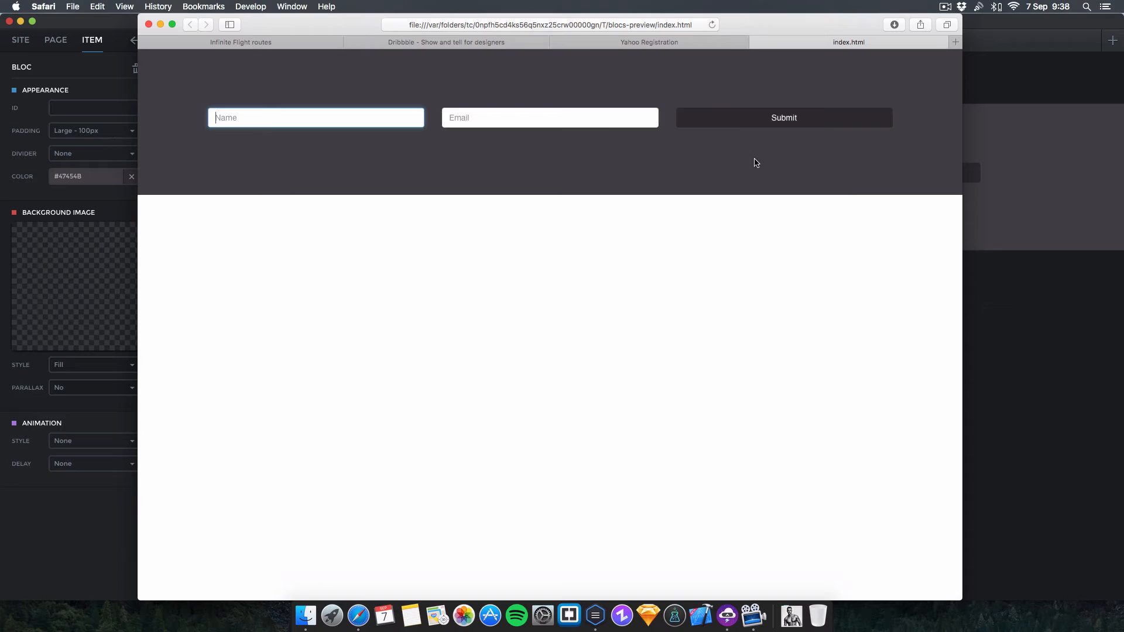
{"action": "left_click", "coordinate": [783, 118]}
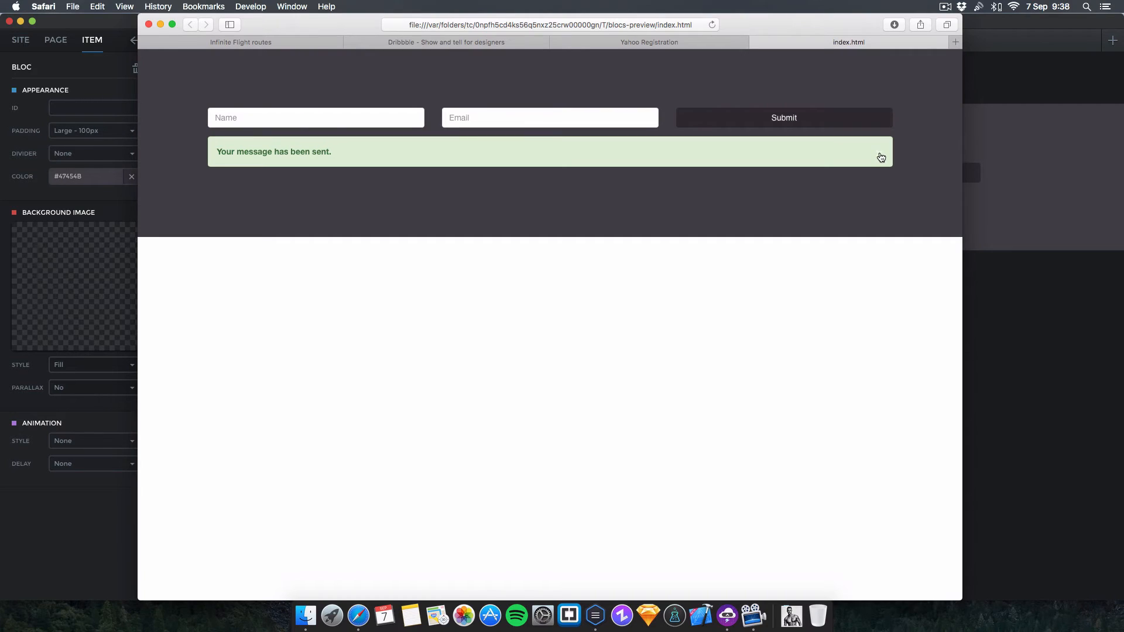
{"action": "left_click", "coordinate": [882, 156]}
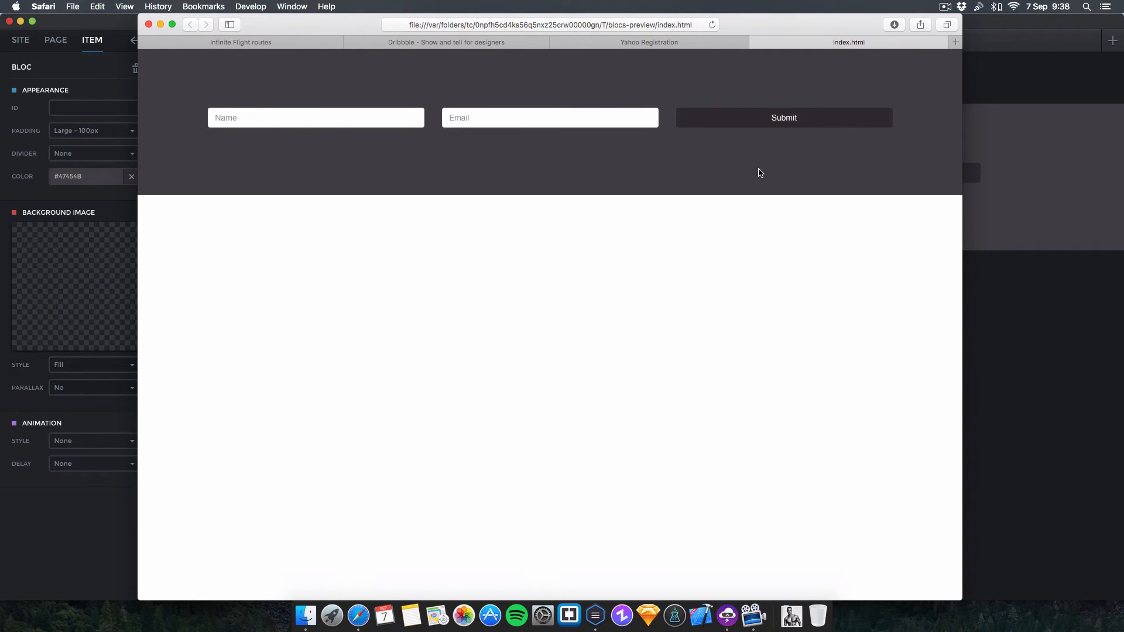
{"action": "mouse_move", "coordinate": [613, 140]}
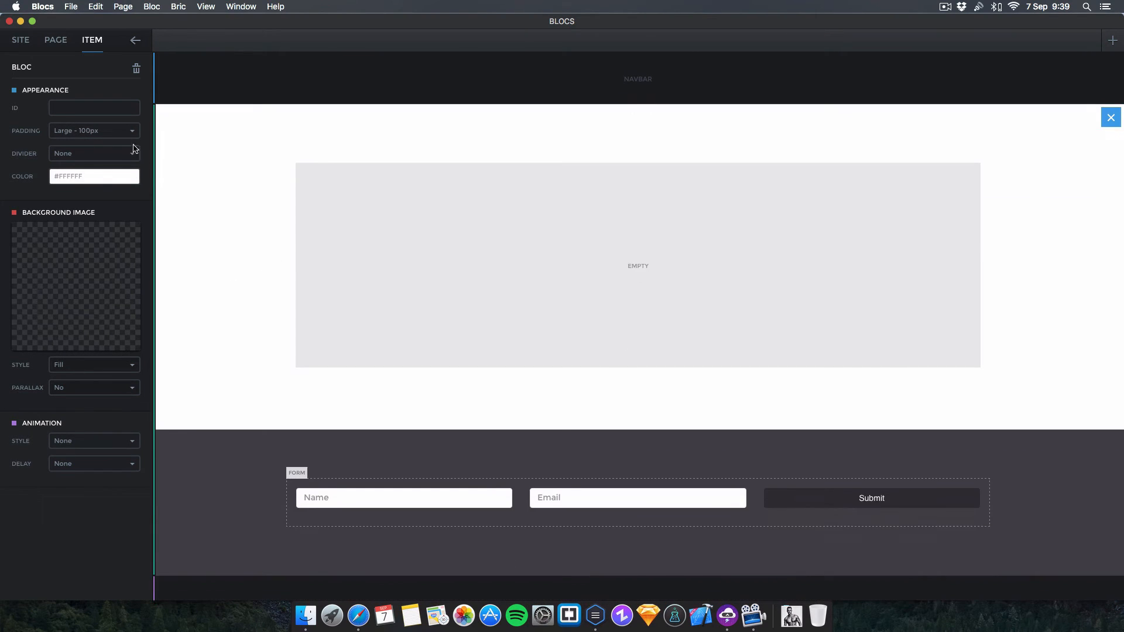
Step: Give the top bloc XXL 200px padding and an FF0FFF pink background, then preview
{"action": "left_click", "coordinate": [94, 131]}
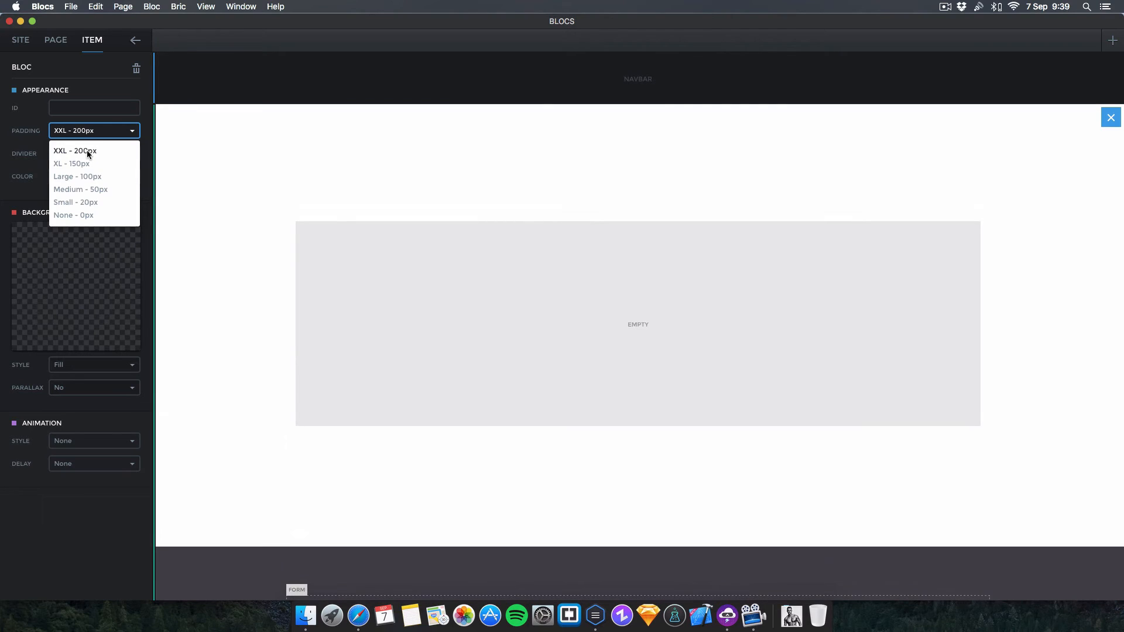
{"action": "left_click", "coordinate": [75, 151]}
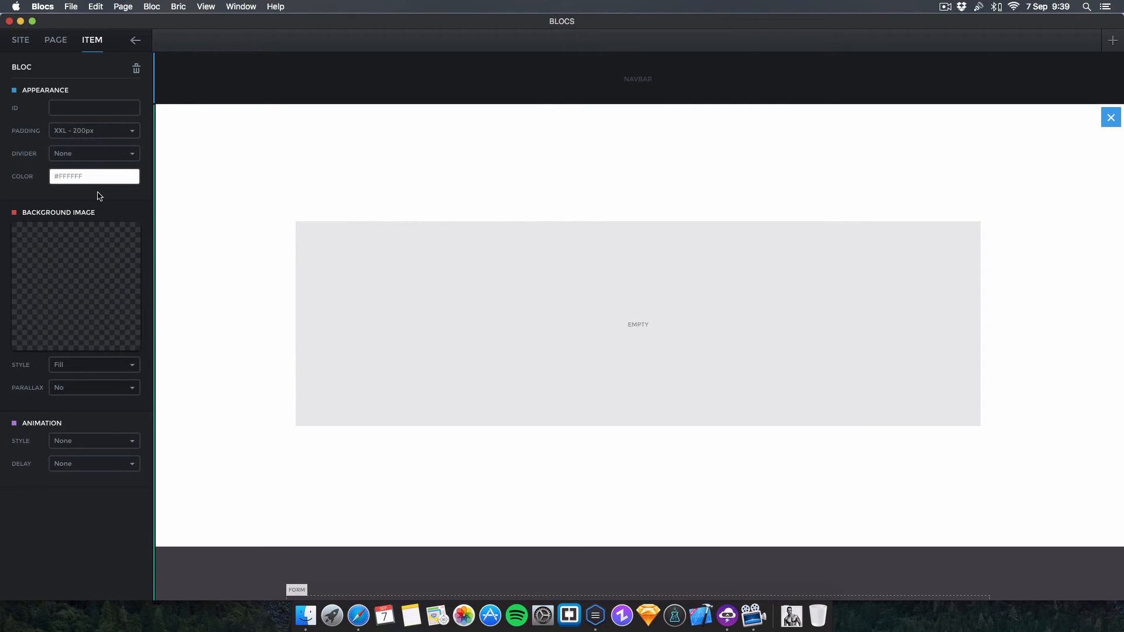
{"action": "left_click", "coordinate": [93, 176]}
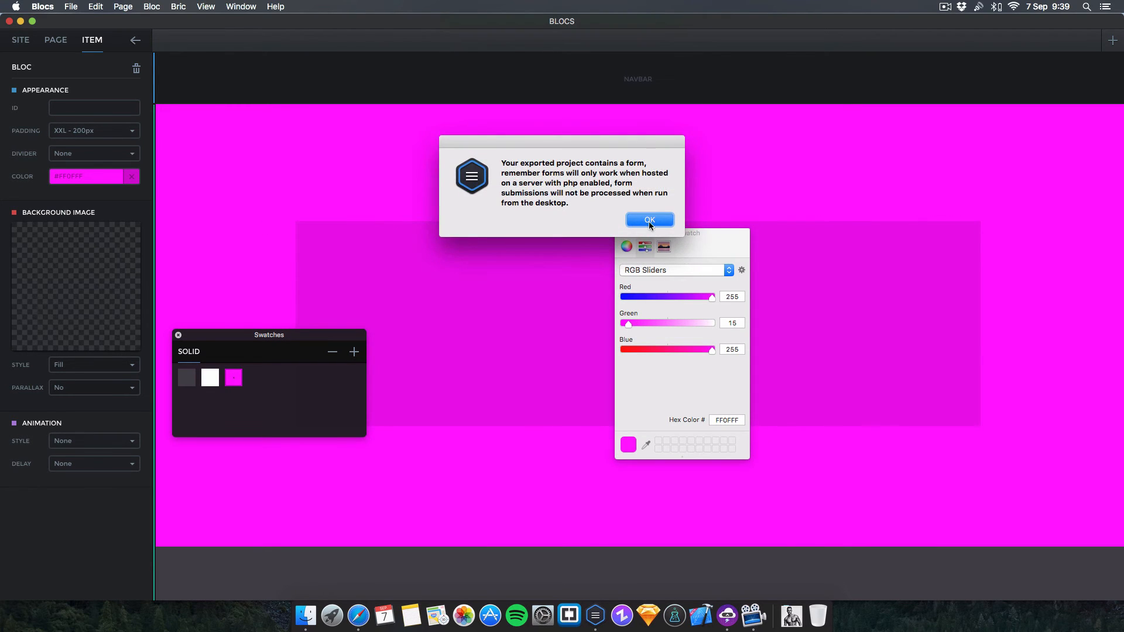
{"action": "left_click", "coordinate": [649, 220]}
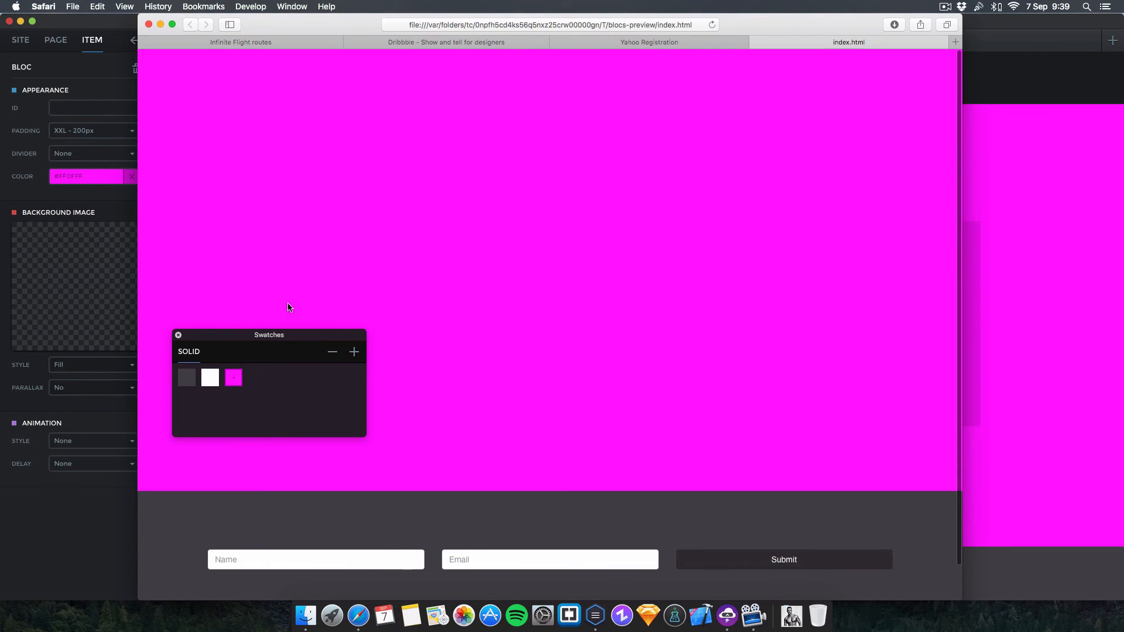
{"action": "left_click", "coordinate": [178, 335]}
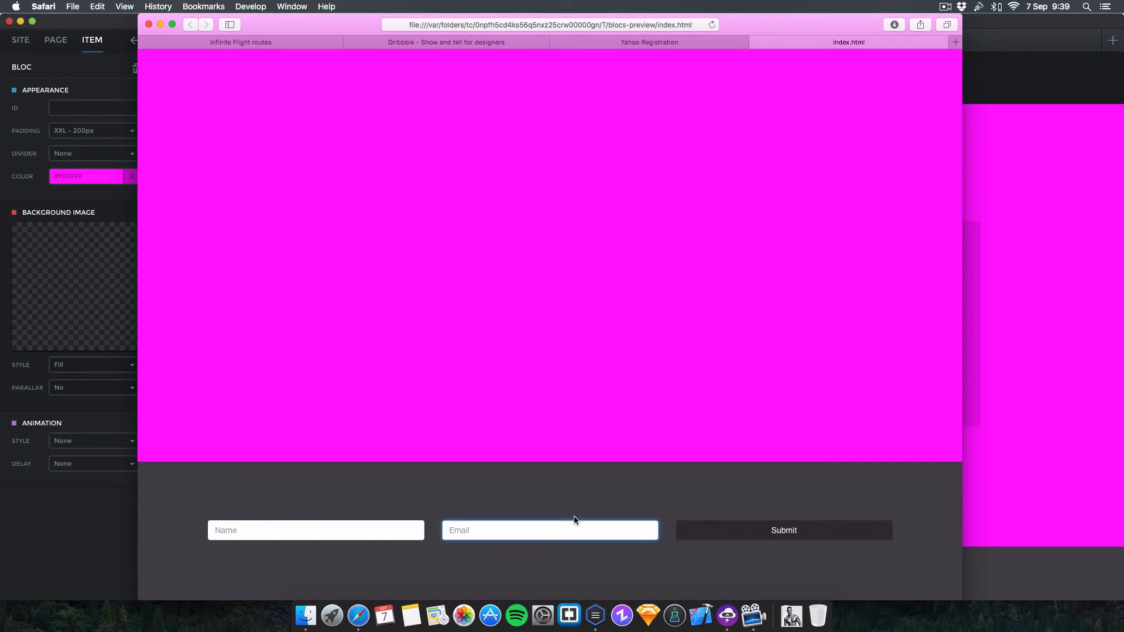
{"action": "mouse_move", "coordinate": [454, 208]}
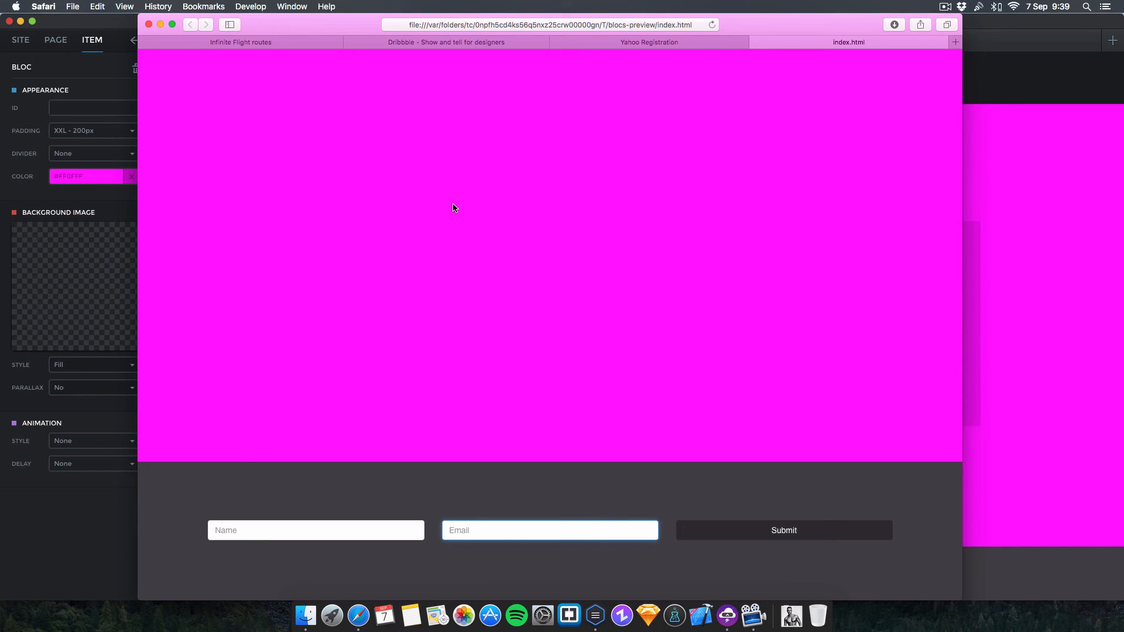
{"action": "mouse_move", "coordinate": [495, 188]}
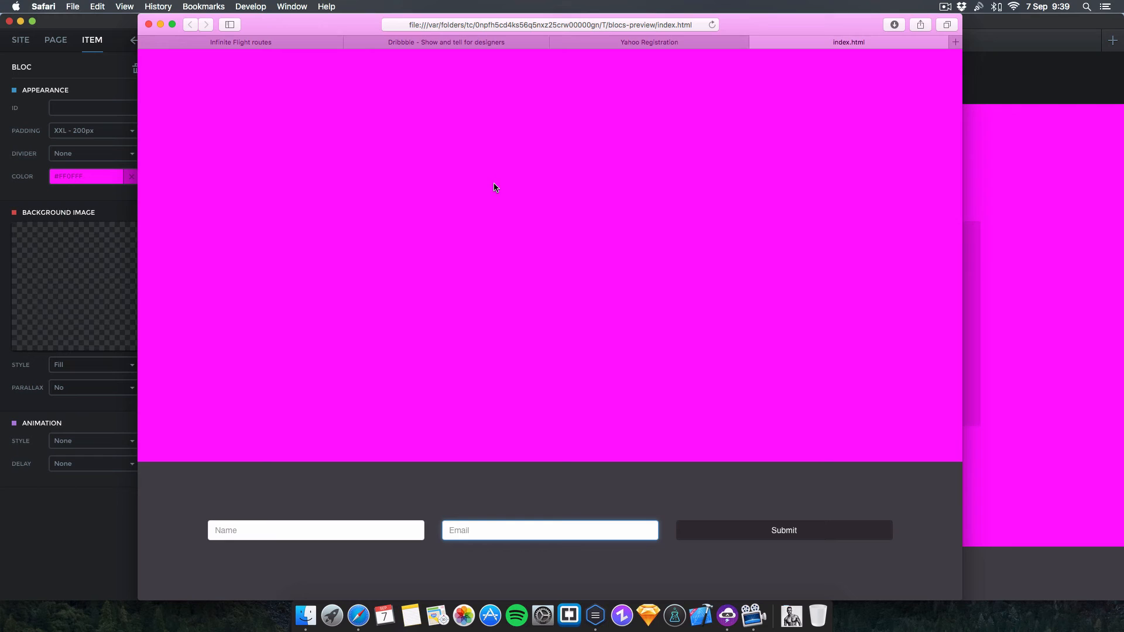
{"action": "mouse_move", "coordinate": [512, 177]}
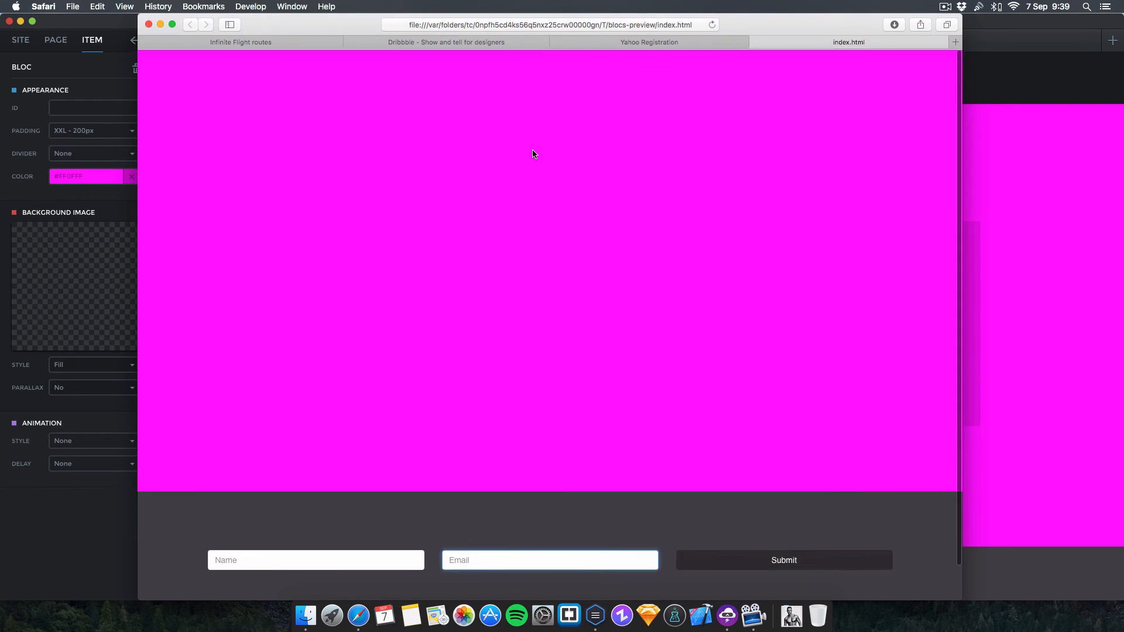
{"action": "left_click", "coordinate": [316, 524]}
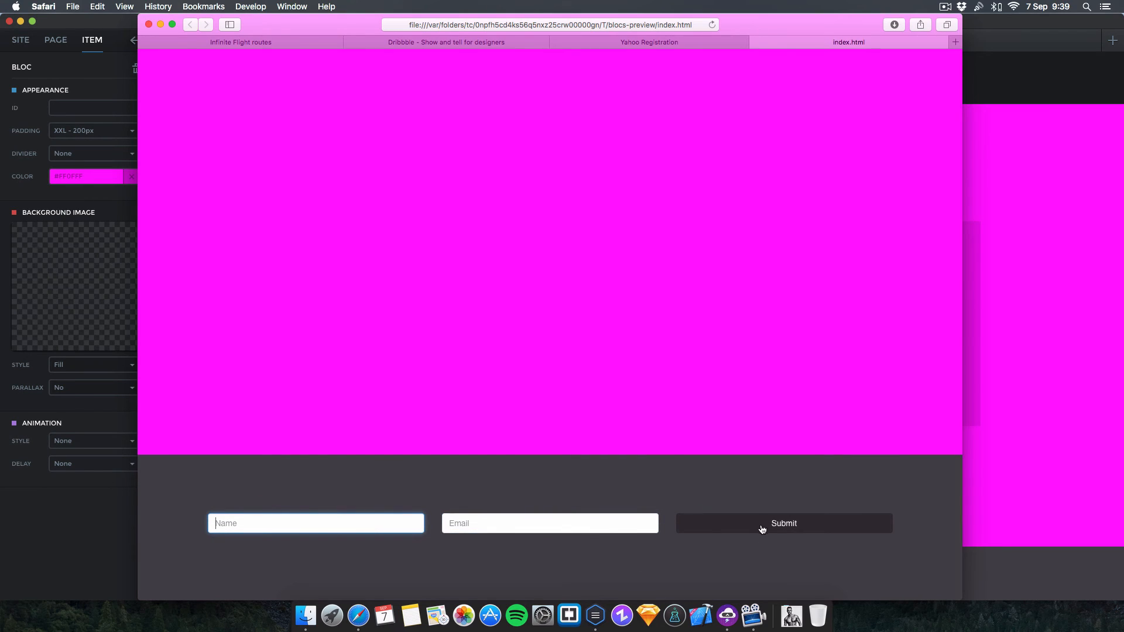
{"action": "mouse_move", "coordinate": [667, 322]}
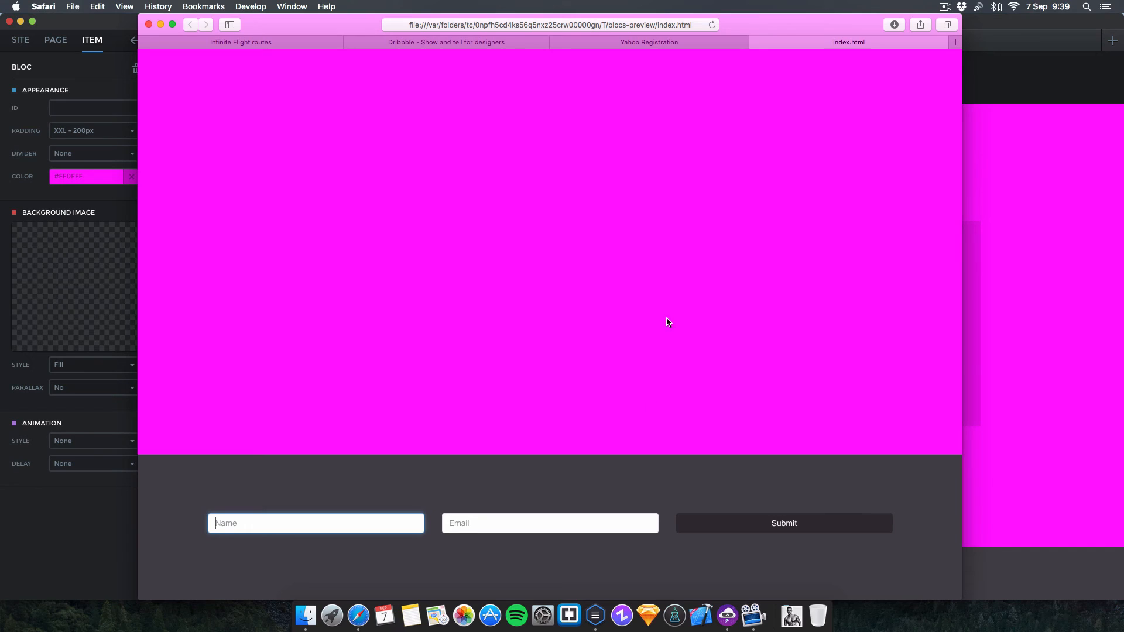
{"action": "mouse_move", "coordinate": [580, 249]}
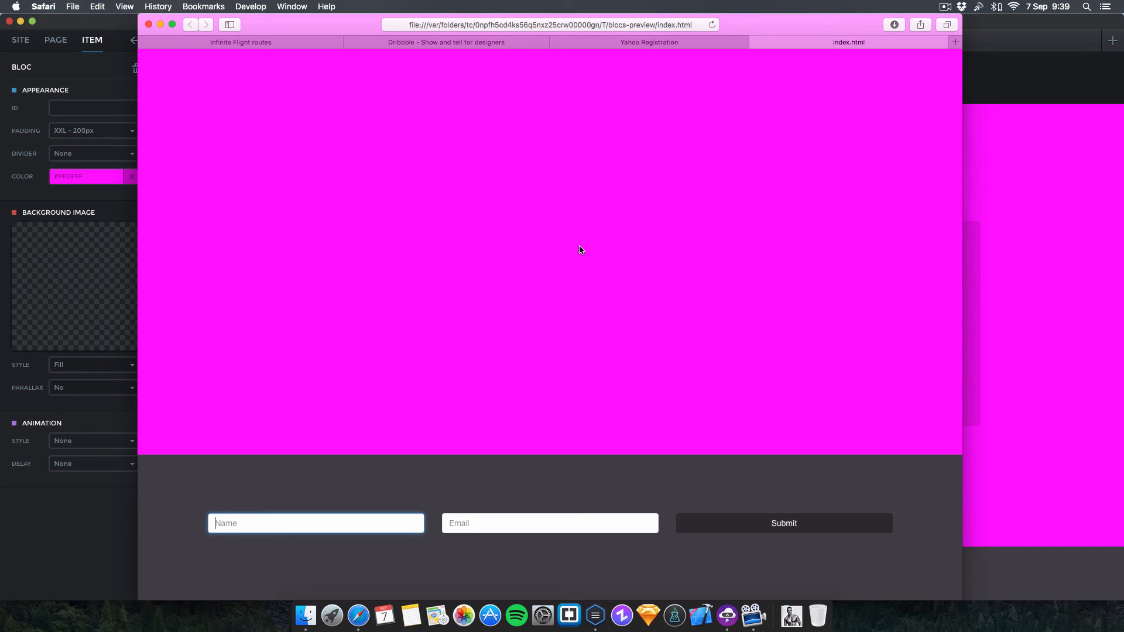
{"action": "mouse_move", "coordinate": [862, 11]}
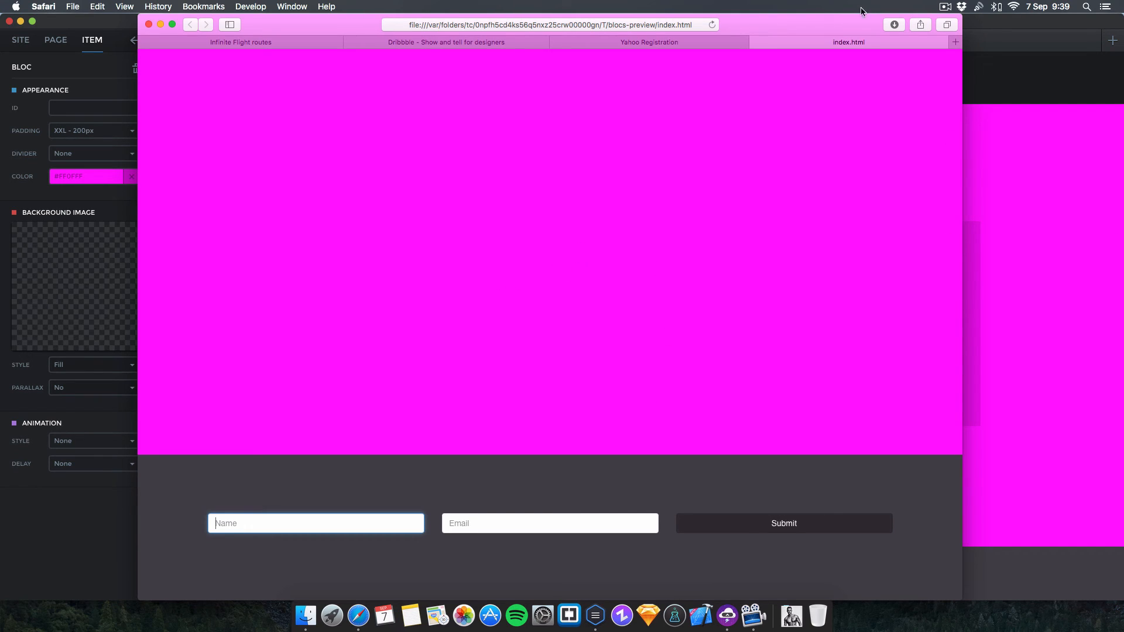
Step: Read the 'Forms side-by-side' support thread, including sandemen's reply on a three-row bric
{"action": "left_click", "coordinate": [954, 42]}
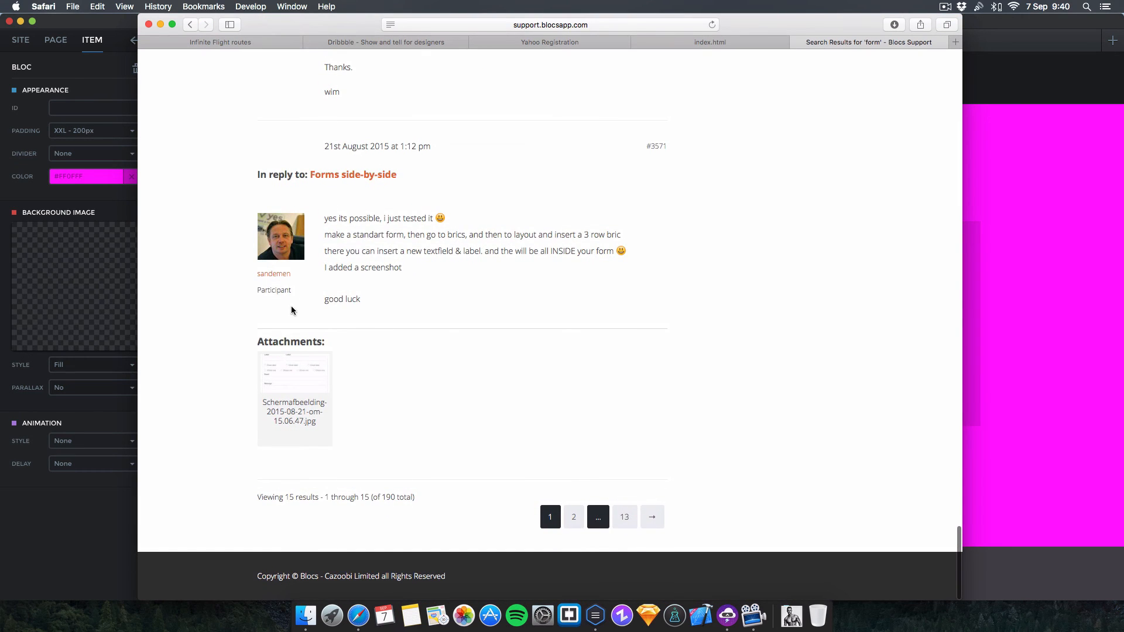
{"action": "mouse_move", "coordinate": [395, 267]}
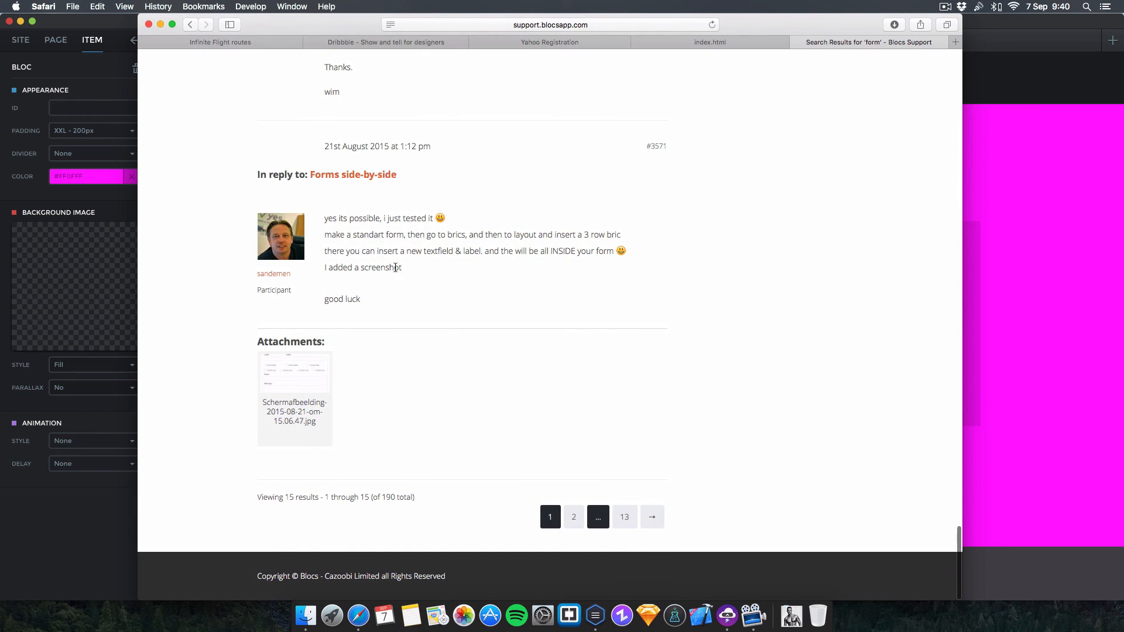
{"action": "mouse_move", "coordinate": [387, 246]}
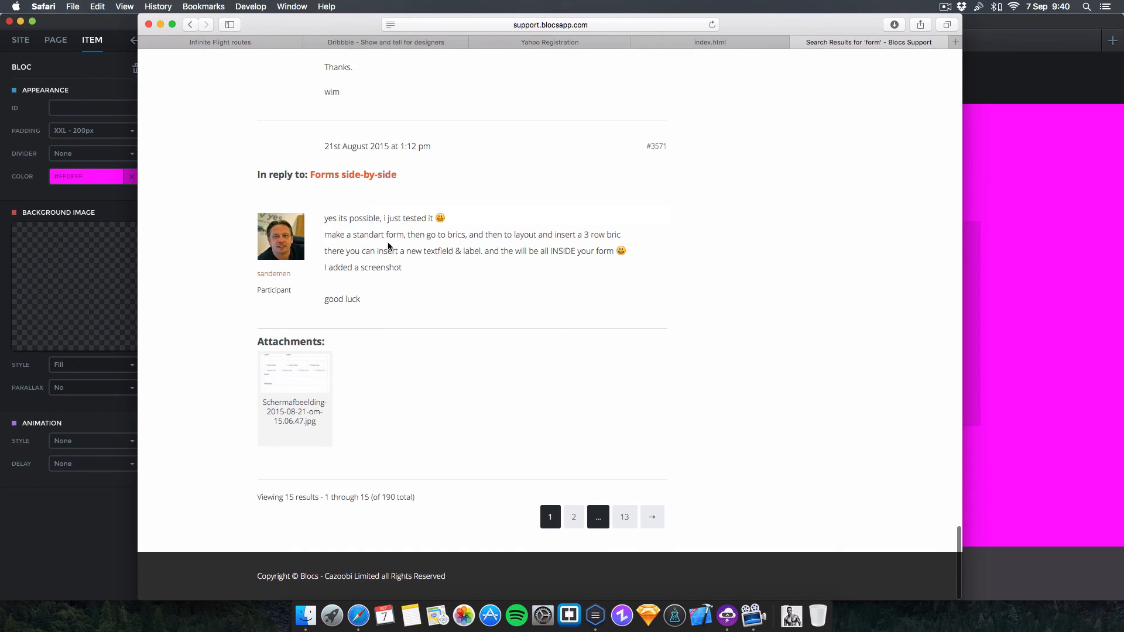
{"action": "mouse_move", "coordinate": [515, 371]}
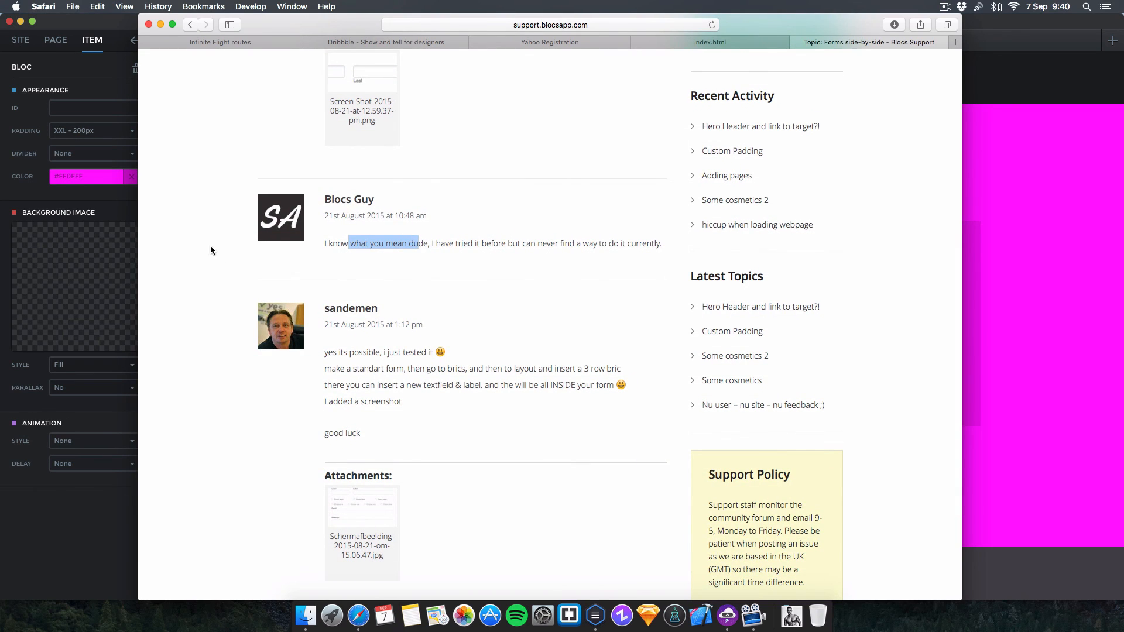
{"action": "scroll", "scroll_direction": "down", "scroll_amount": 3}
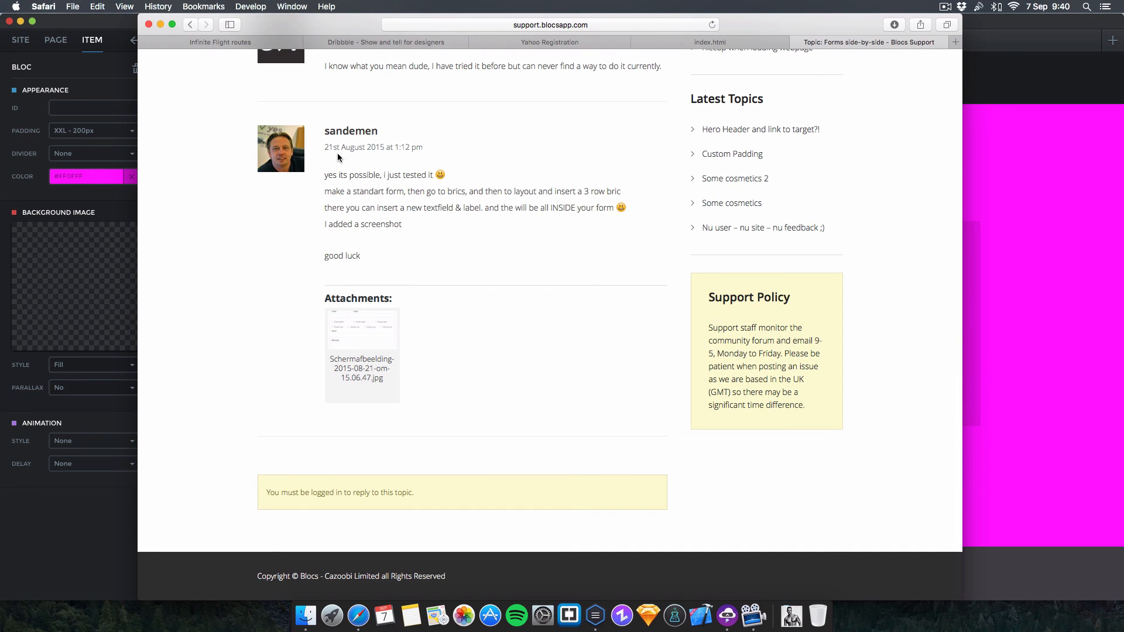
{"action": "mouse_move", "coordinate": [207, 136]}
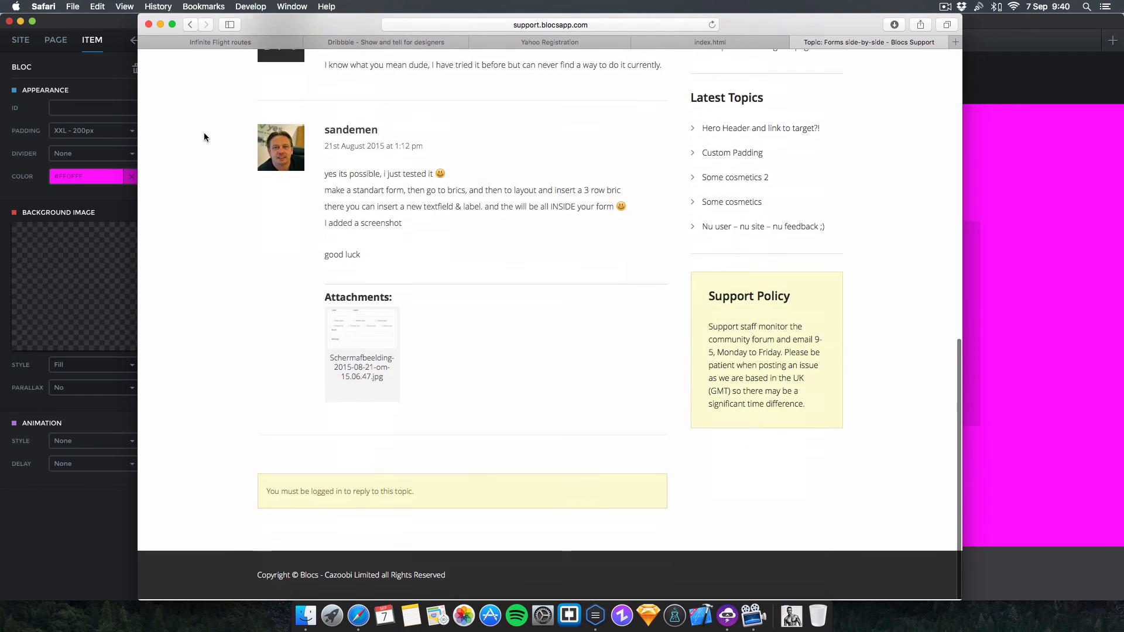
{"action": "scroll", "scroll_direction": "up", "scroll_amount": 3}
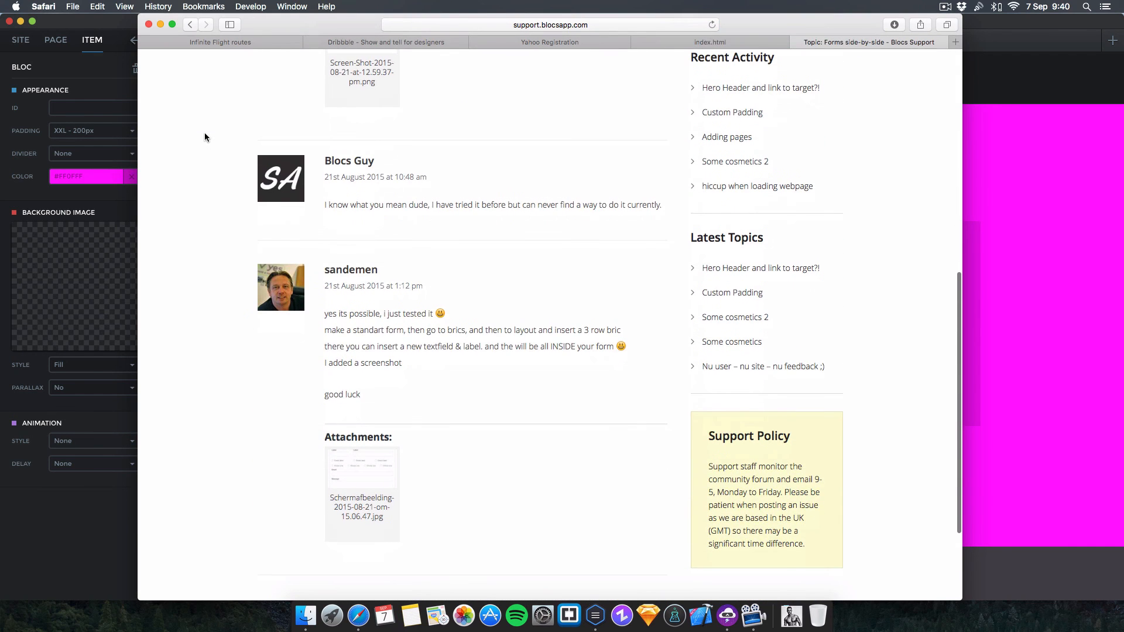